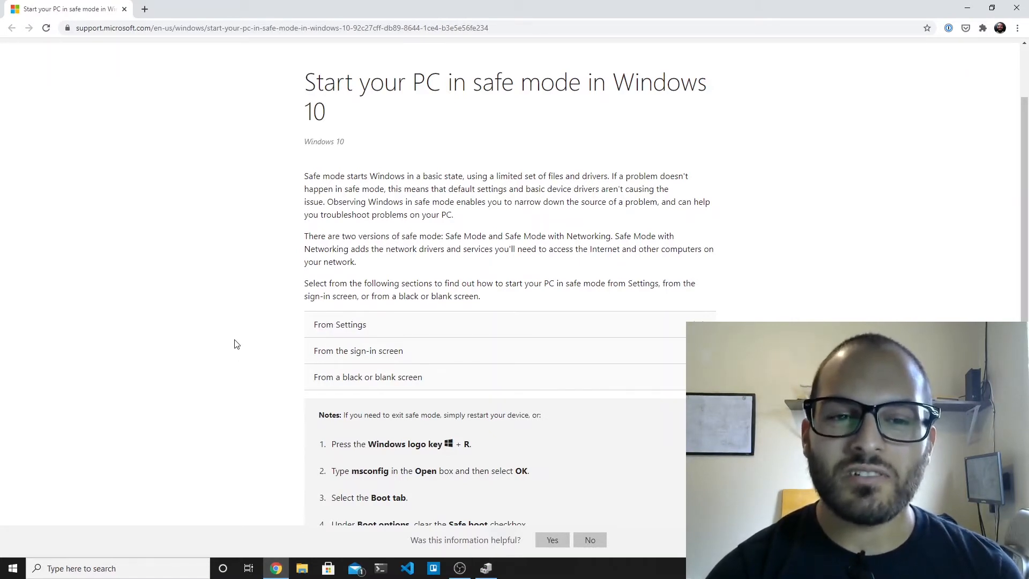
{"action": "mouse_move", "coordinate": [386, 245]}
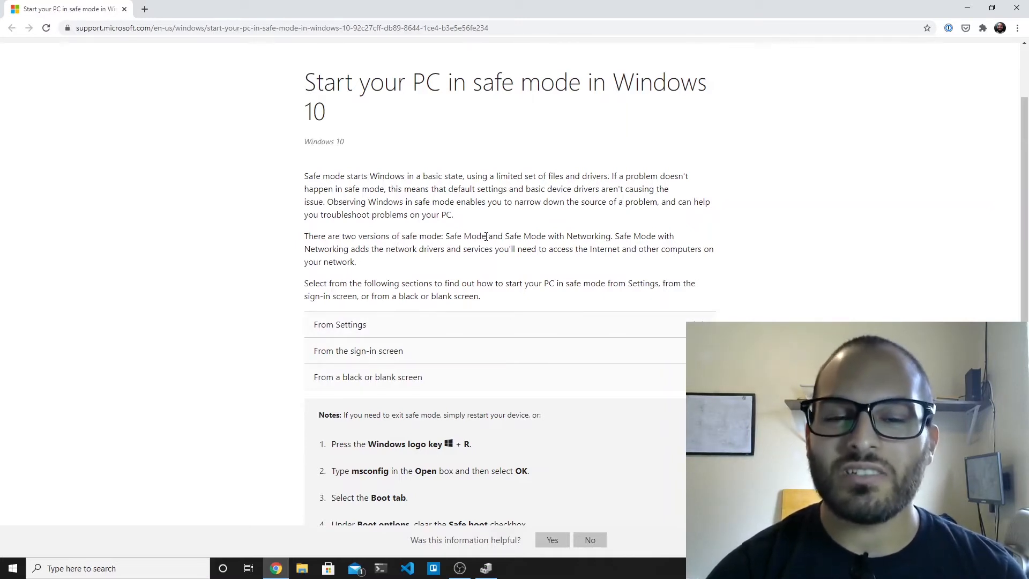
{"action": "mouse_move", "coordinate": [478, 252]}
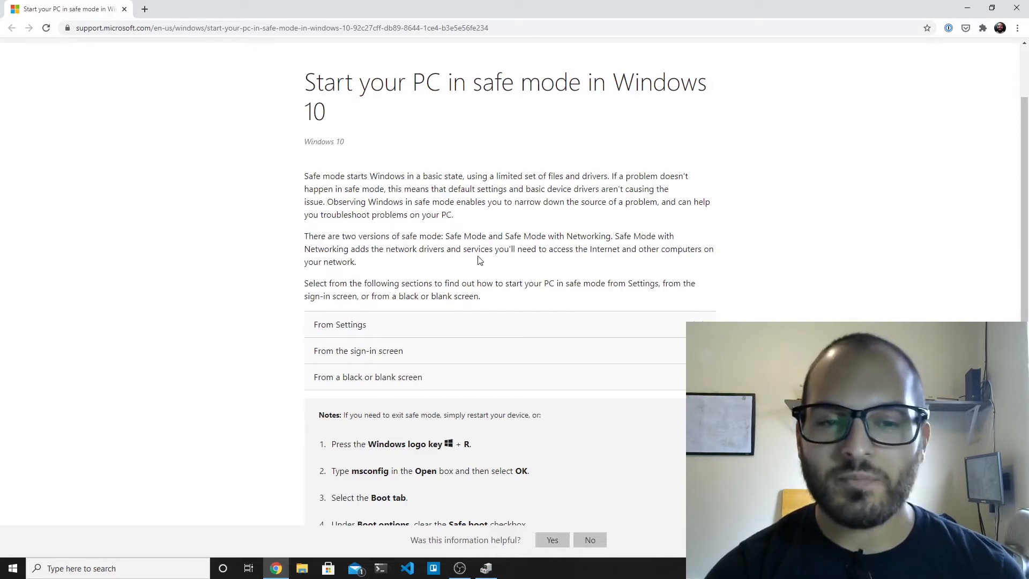
Expand the article's 'From Settings' instructions and read through its Recovery steps.
{"action": "scroll", "scroll_direction": "down", "scroll_amount": 3}
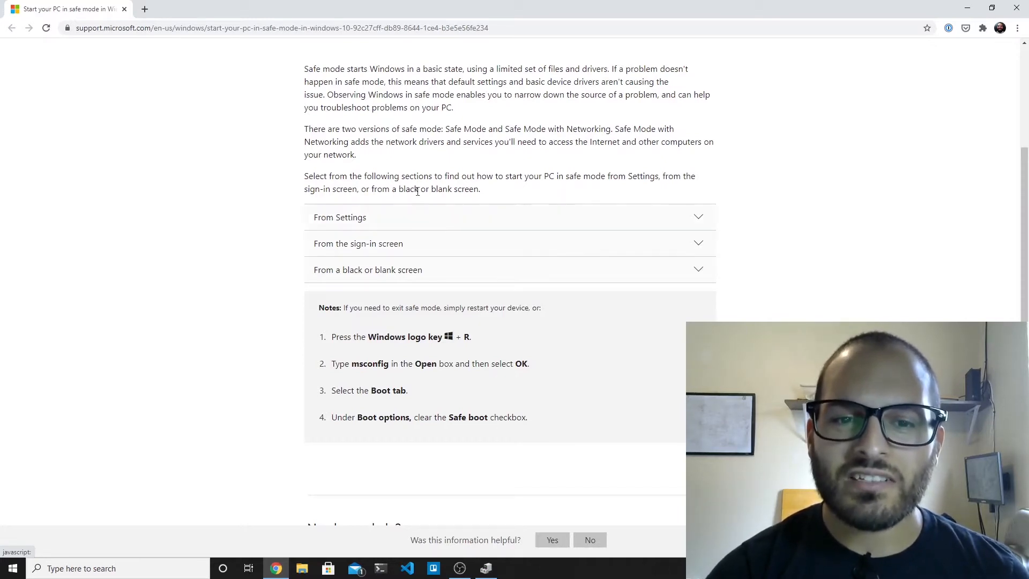
{"action": "left_click", "coordinate": [340, 217]}
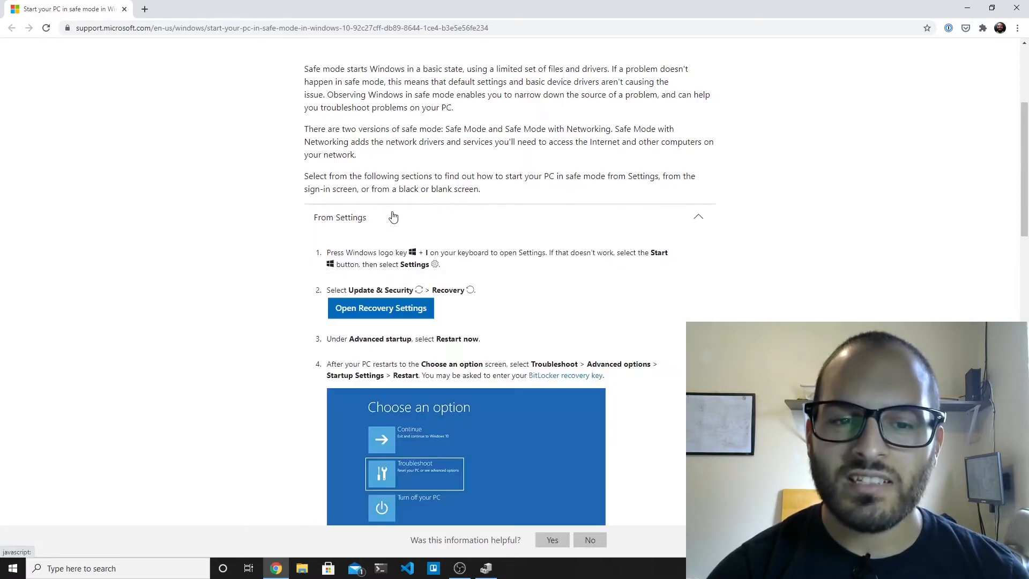
{"action": "scroll", "scroll_direction": "down", "scroll_amount": 3}
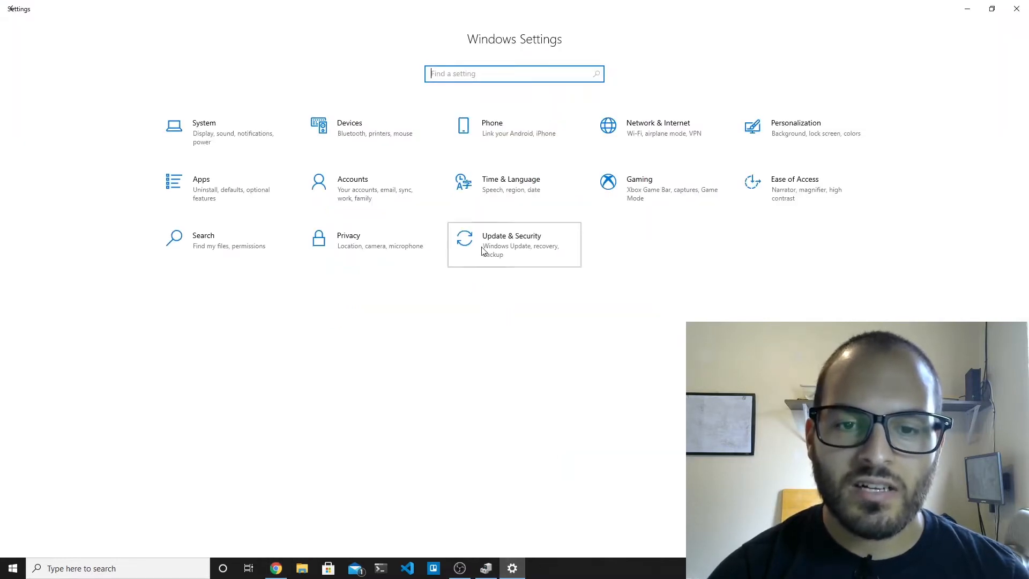
Go to Update & Security > Recovery to reach the Advanced startup restart option.
{"action": "left_click", "coordinate": [511, 239]}
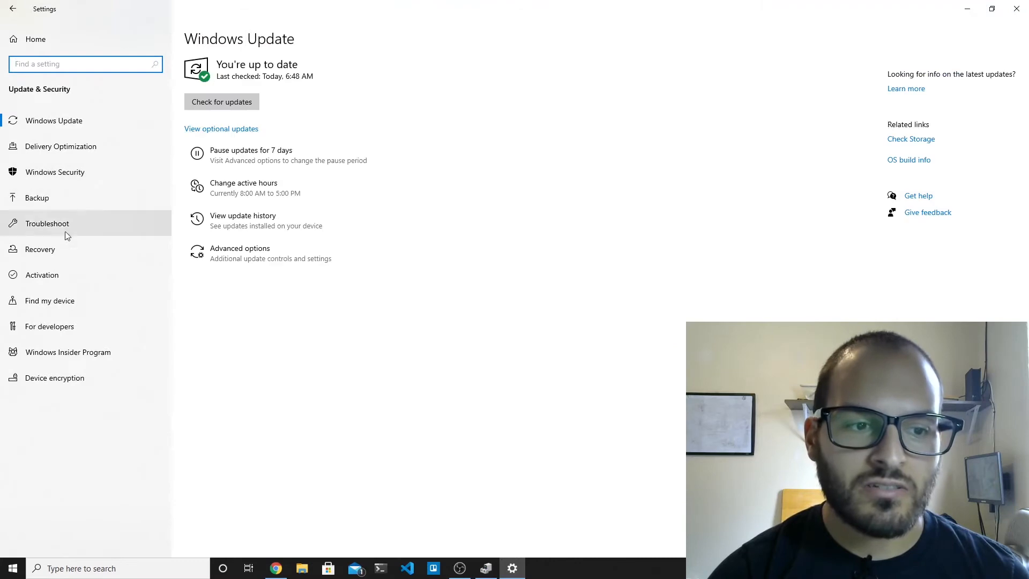
{"action": "left_click", "coordinate": [40, 250]}
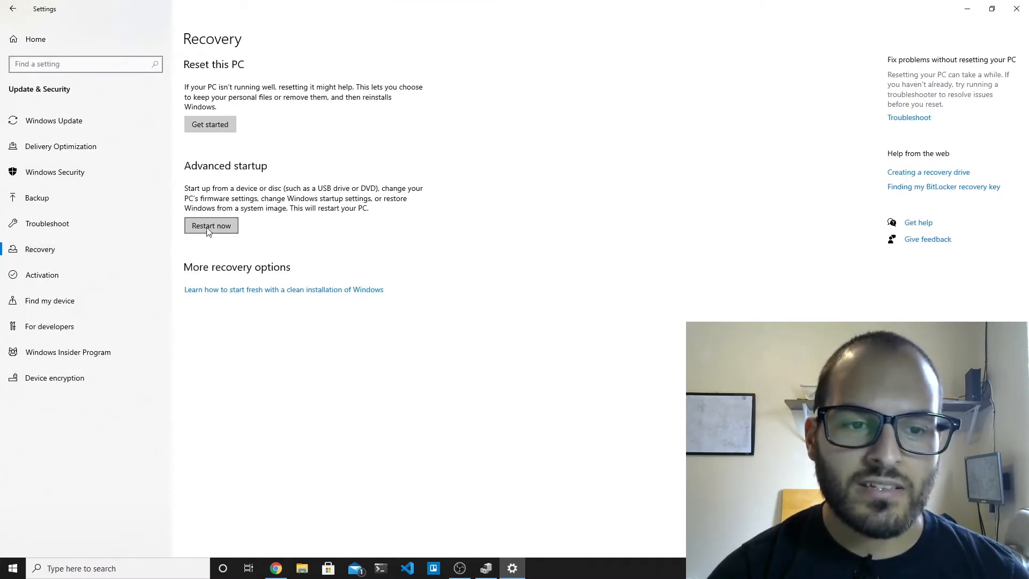
{"action": "mouse_move", "coordinate": [300, 203]}
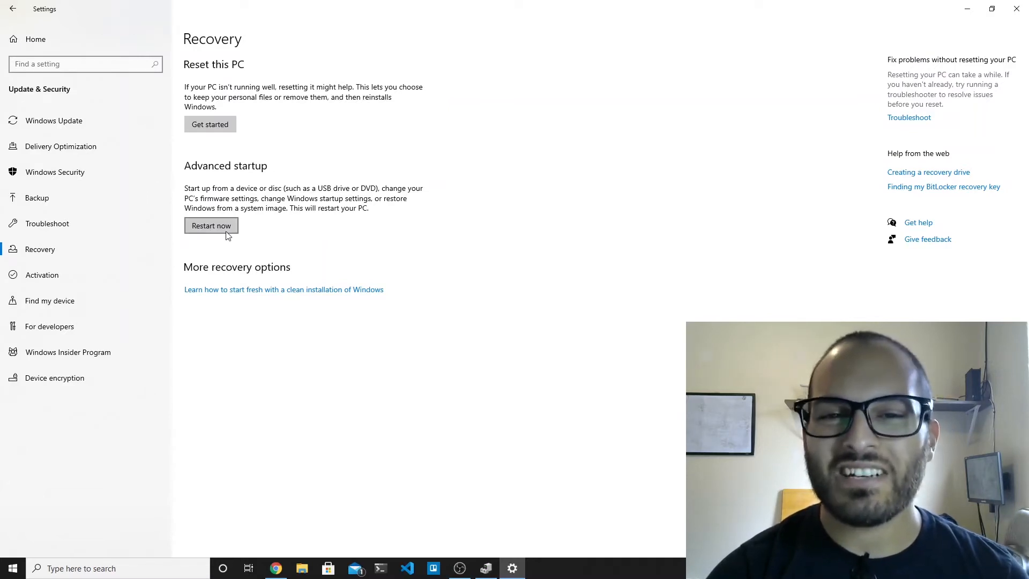
{"action": "mouse_move", "coordinate": [260, 388]}
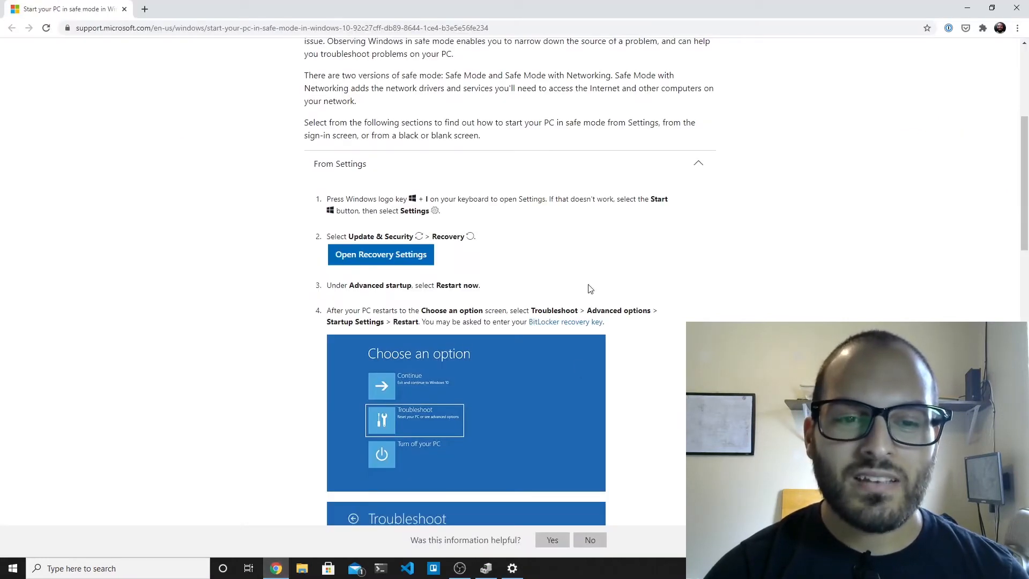
{"action": "scroll", "scroll_direction": "down", "scroll_amount": 3}
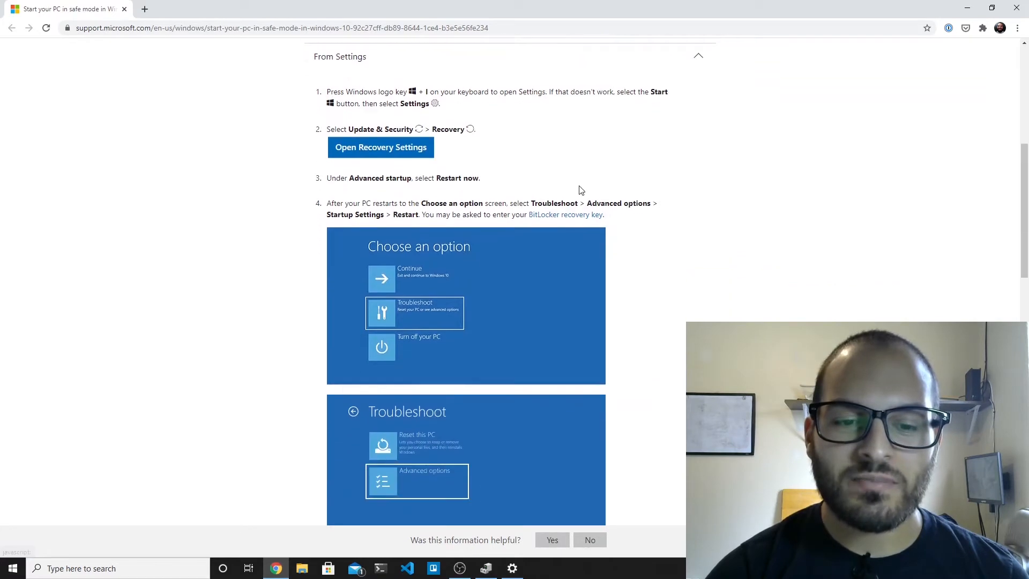
{"action": "scroll", "scroll_direction": "down", "scroll_amount": 3}
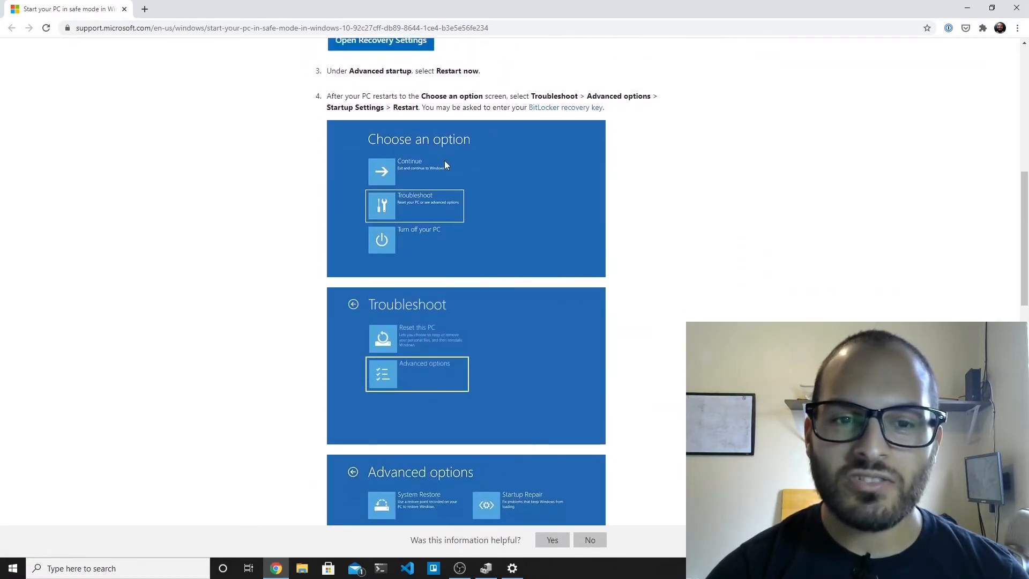
{"action": "mouse_move", "coordinate": [402, 209]}
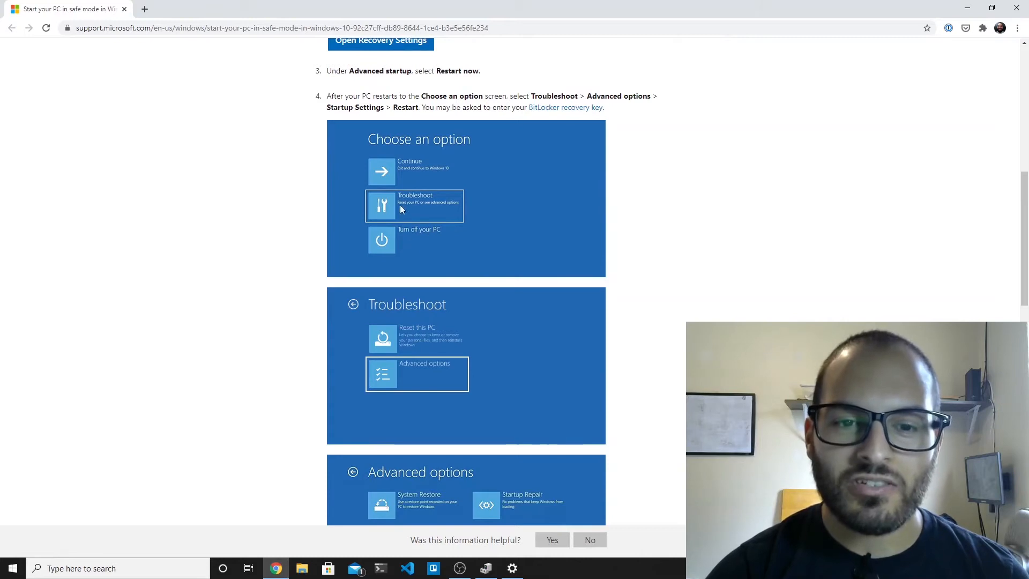
{"action": "scroll", "scroll_direction": "down", "scroll_amount": 3}
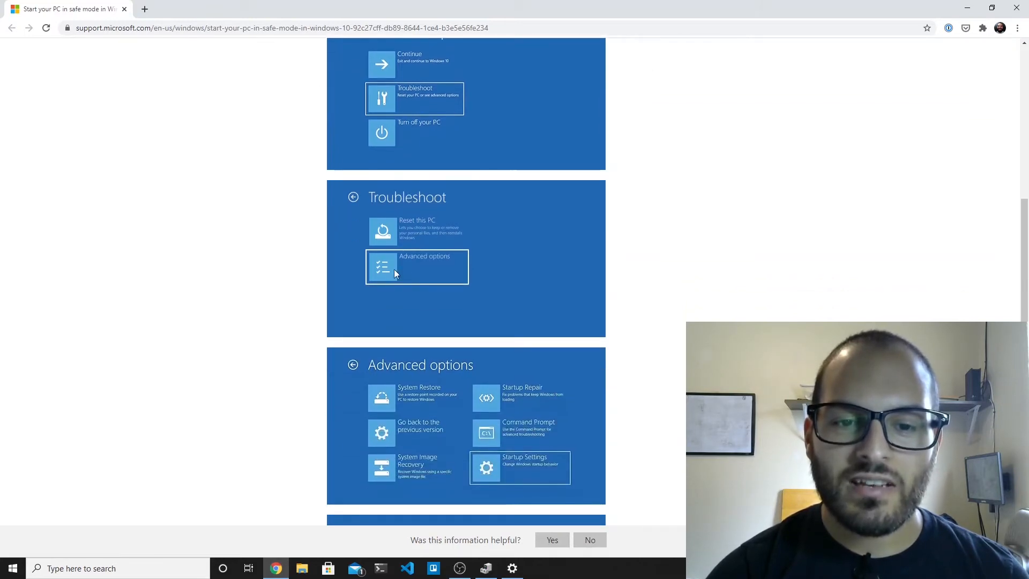
{"action": "scroll", "scroll_direction": "down", "scroll_amount": 3}
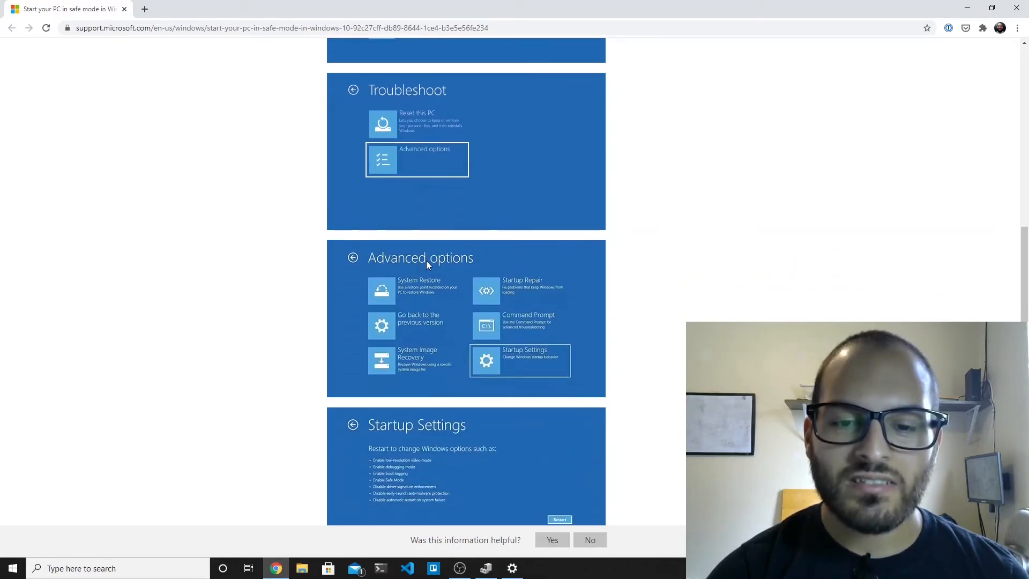
{"action": "scroll", "scroll_direction": "down", "scroll_amount": 3}
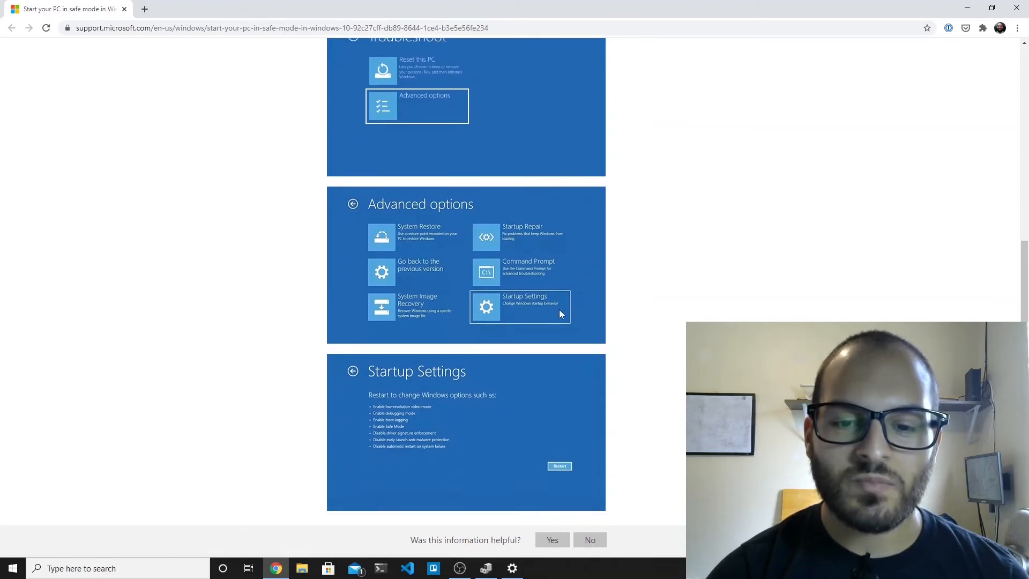
{"action": "scroll", "scroll_direction": "down", "scroll_amount": 3}
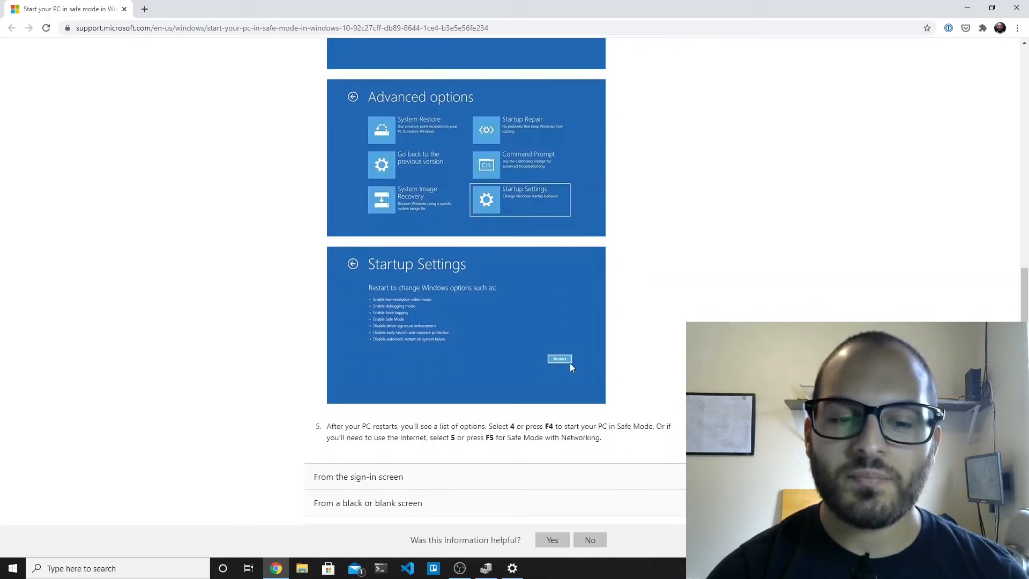
{"action": "scroll", "scroll_direction": "down", "scroll_amount": 3}
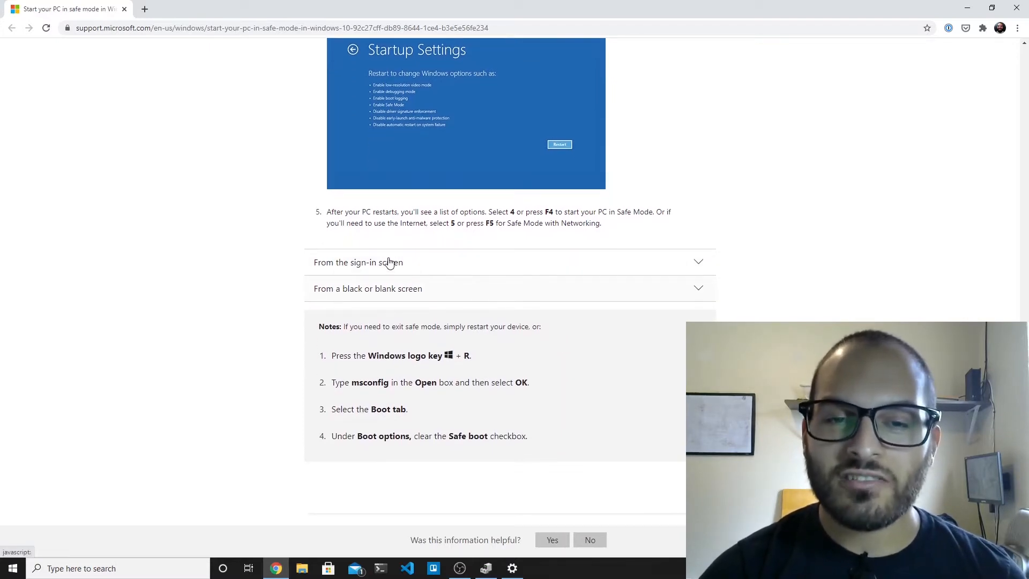
Expand 'From the sign-in screen', read its steps, and continue down to 'From a black or blank screen'.
{"action": "left_click", "coordinate": [358, 261]}
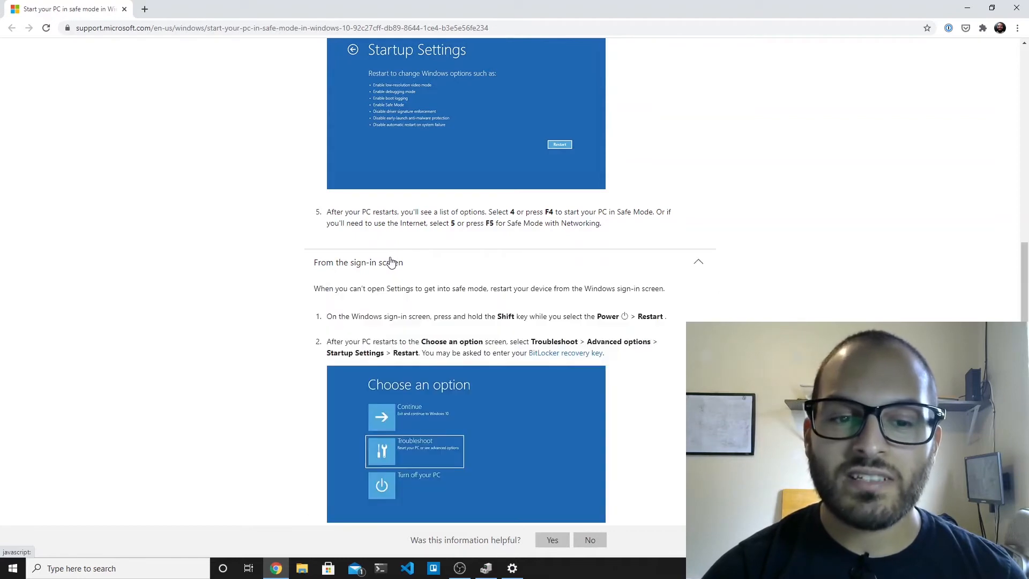
{"action": "scroll", "scroll_direction": "down", "scroll_amount": 3}
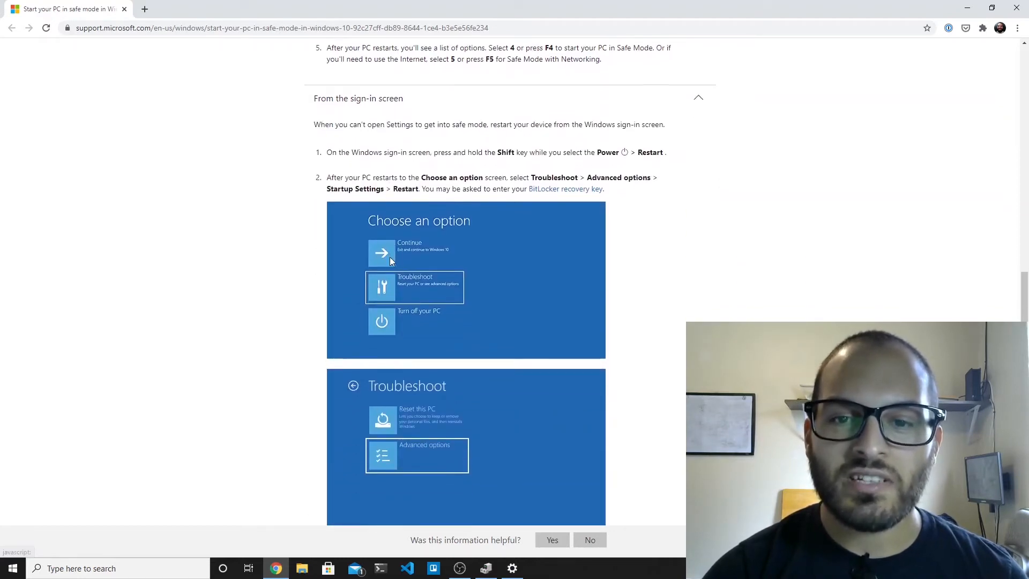
{"action": "scroll", "scroll_direction": "down", "scroll_amount": 3}
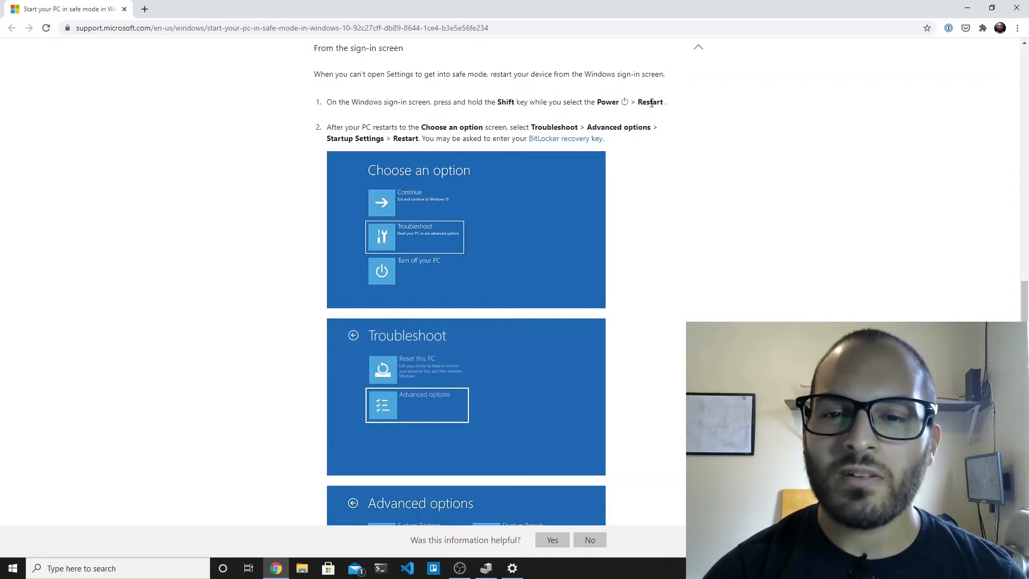
{"action": "mouse_move", "coordinate": [689, 110]}
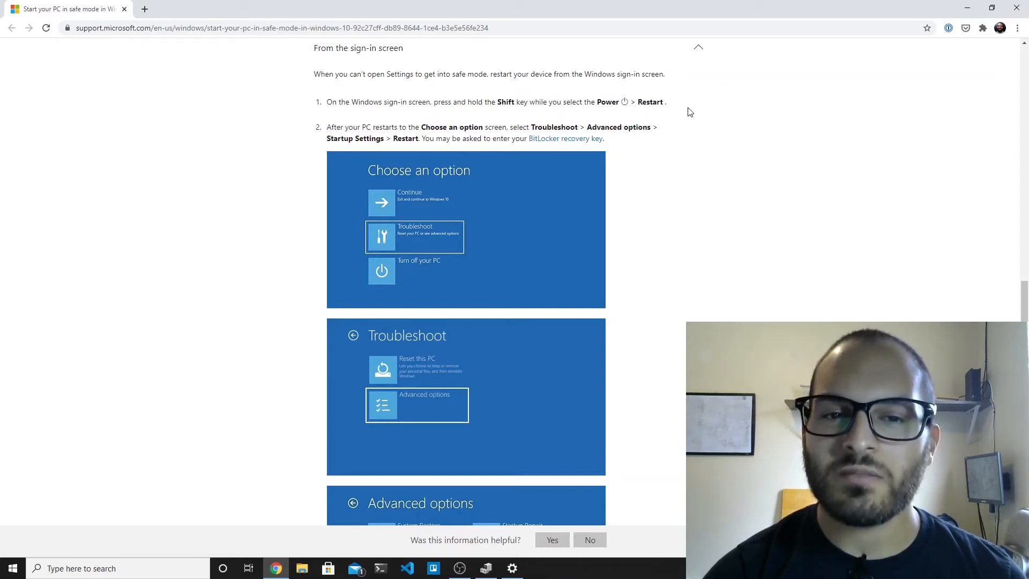
{"action": "scroll", "scroll_direction": "down", "scroll_amount": 3}
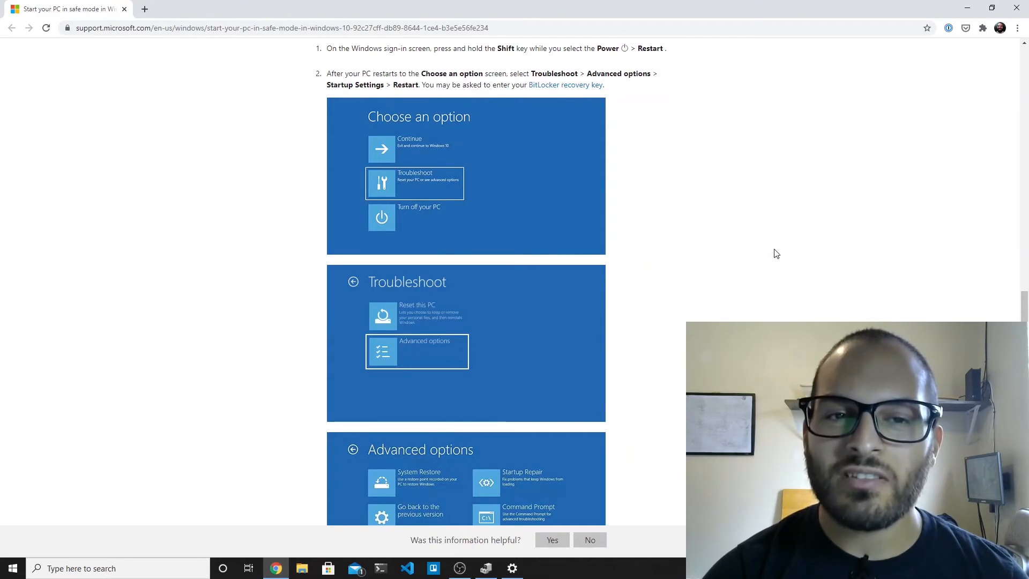
{"action": "scroll", "scroll_direction": "down", "scroll_amount": 3}
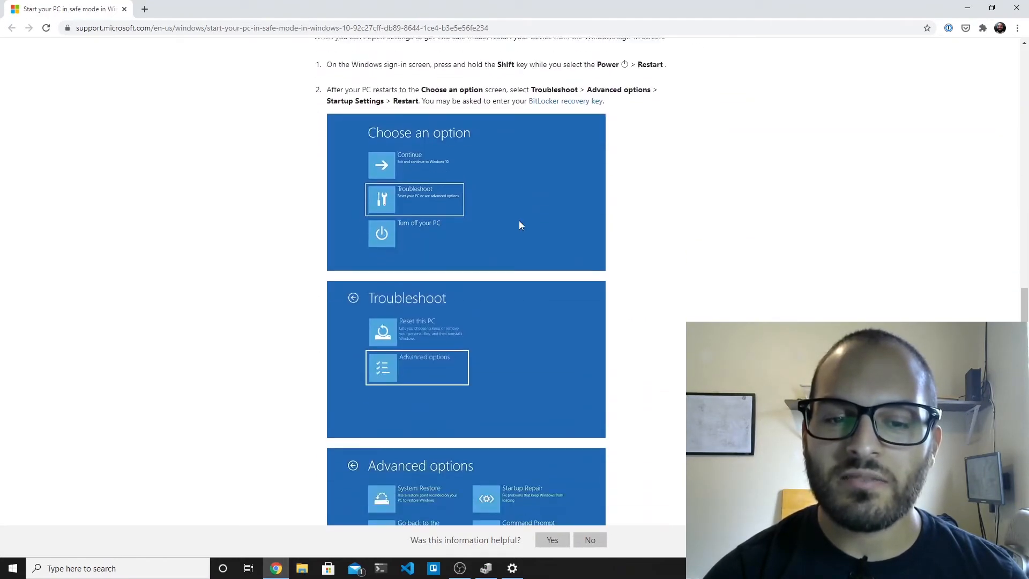
{"action": "scroll", "scroll_direction": "down", "scroll_amount": 3}
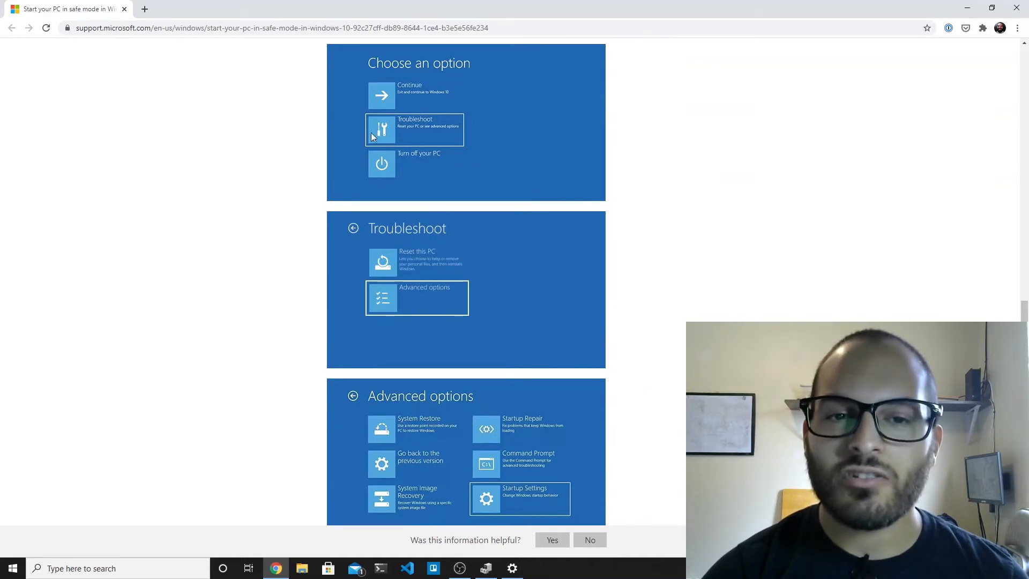
{"action": "mouse_move", "coordinate": [474, 300]}
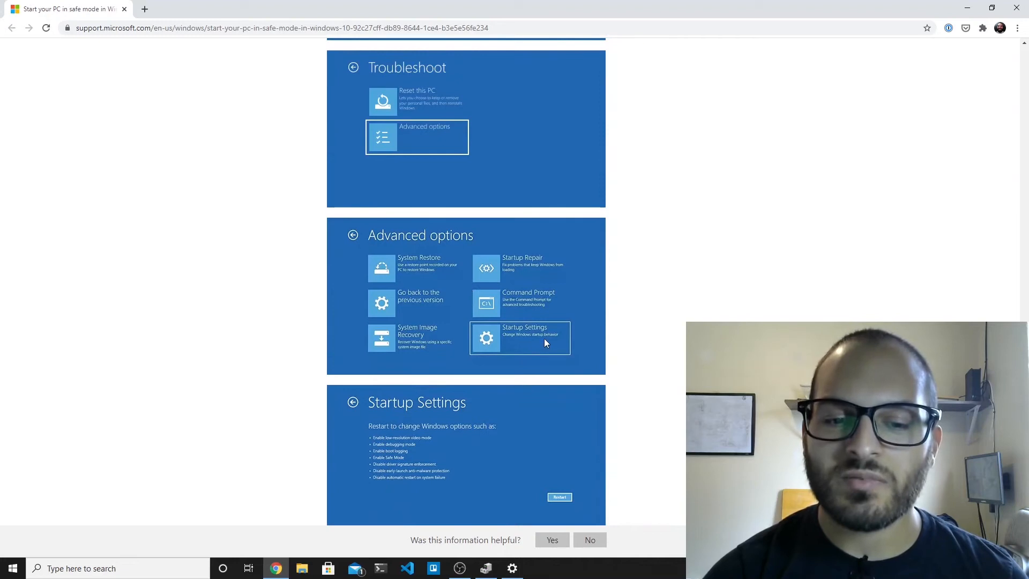
{"action": "scroll", "scroll_direction": "down", "scroll_amount": 3}
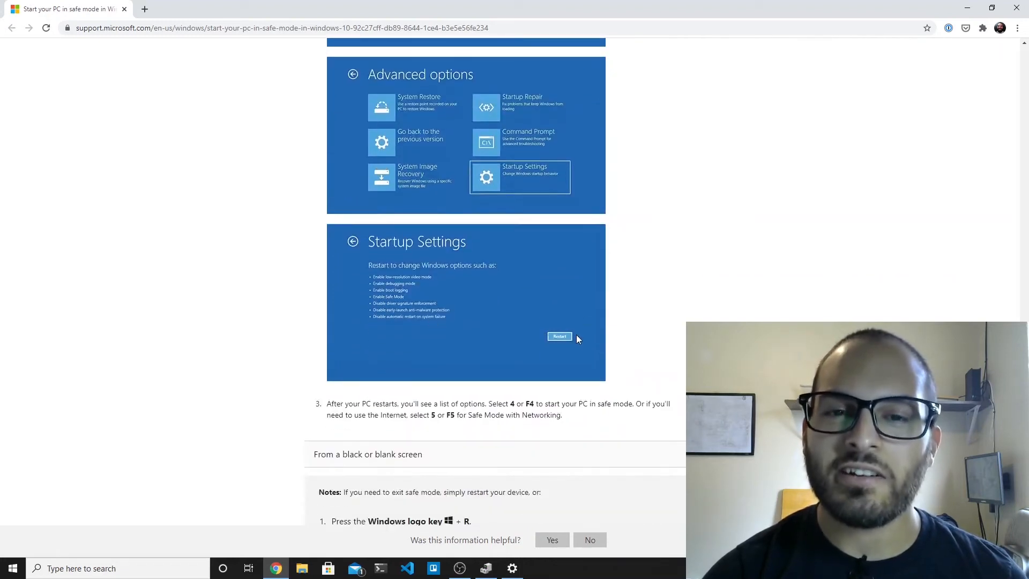
{"action": "scroll", "scroll_direction": "down", "scroll_amount": 3}
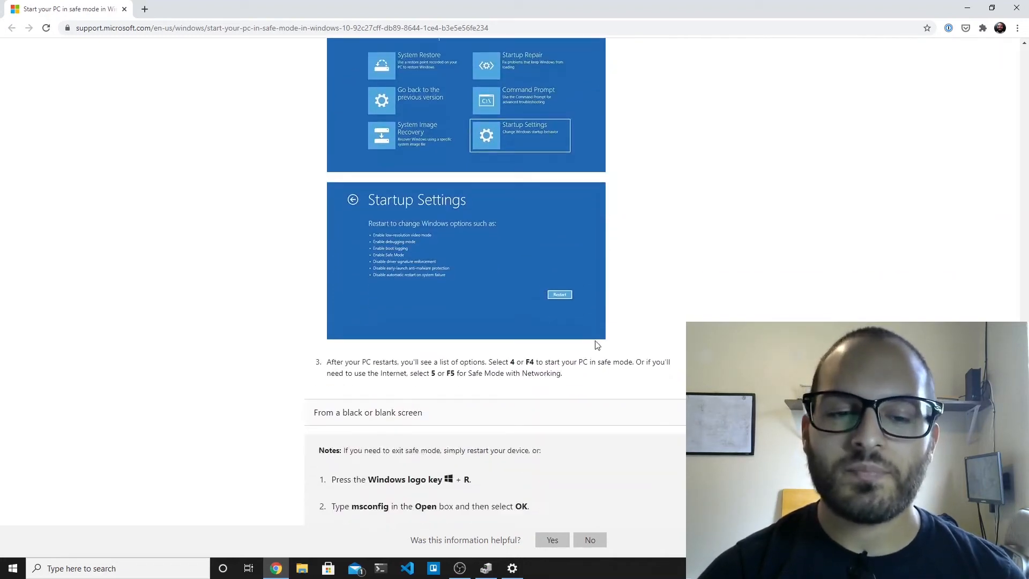
{"action": "scroll", "scroll_direction": "down", "scroll_amount": 3}
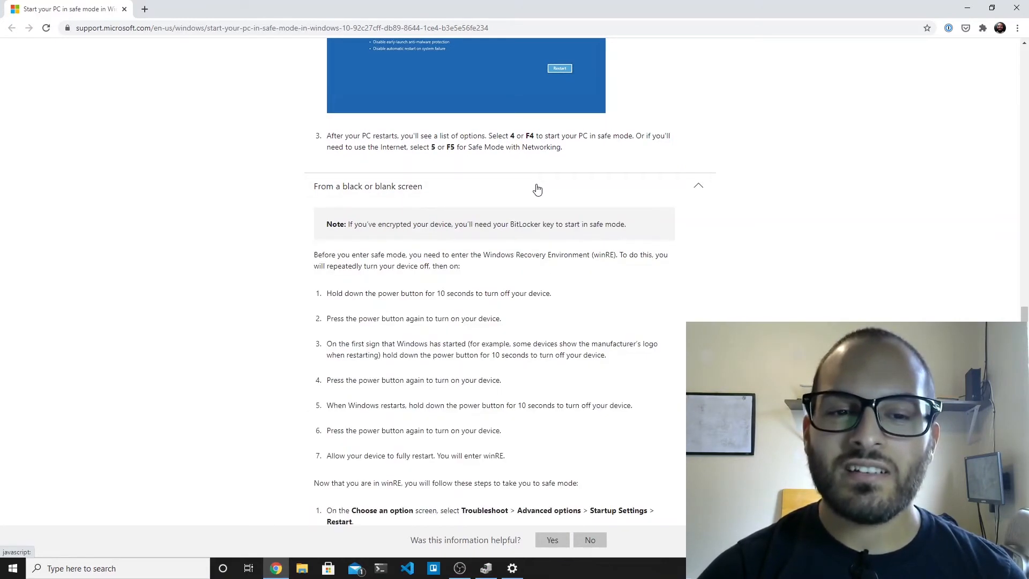
{"action": "scroll", "scroll_direction": "down", "scroll_amount": 3}
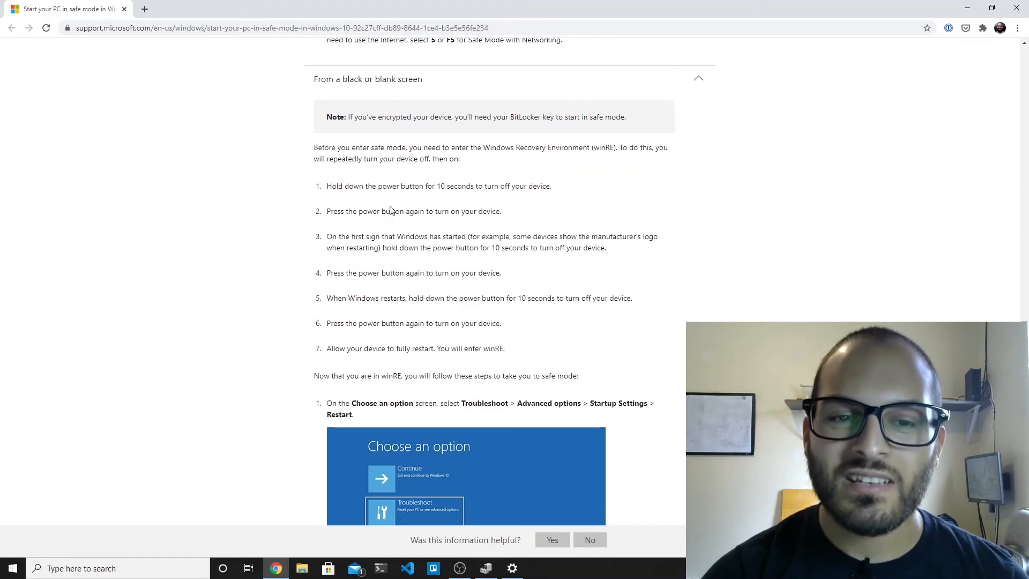
{"action": "mouse_move", "coordinate": [393, 211]}
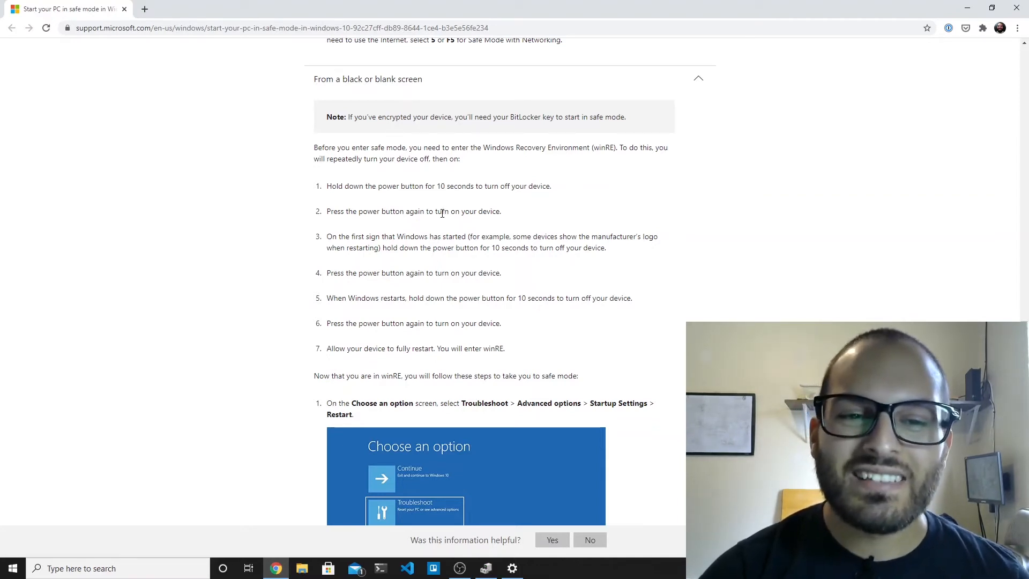
{"action": "mouse_move", "coordinate": [445, 216]}
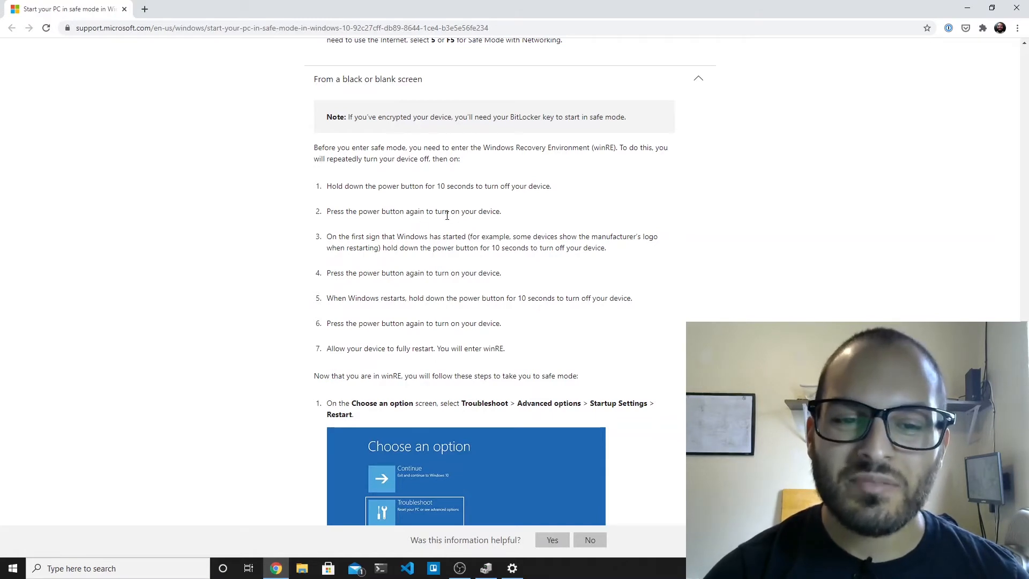
{"action": "scroll", "scroll_direction": "down", "scroll_amount": 3}
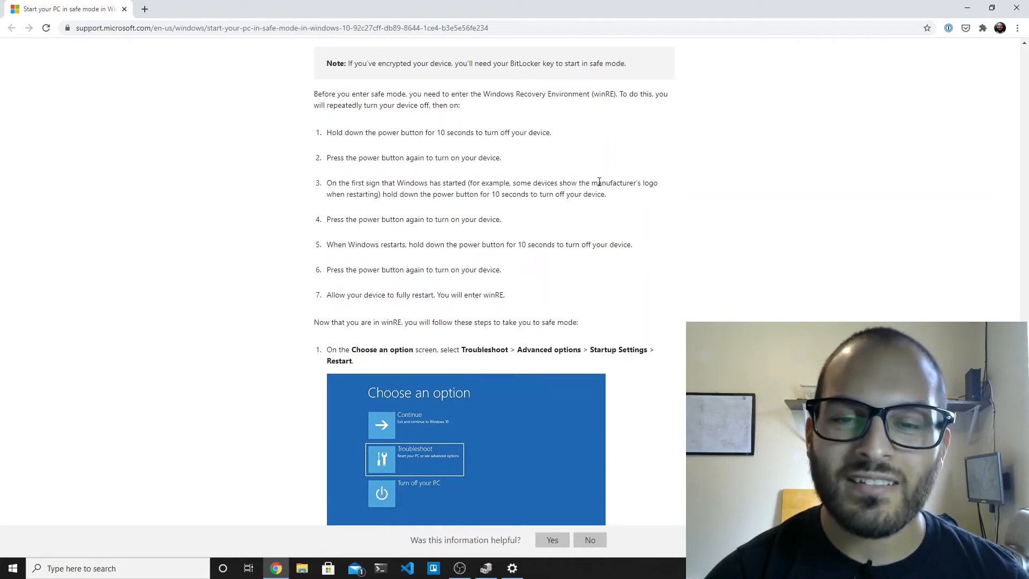
{"action": "mouse_move", "coordinate": [667, 193]}
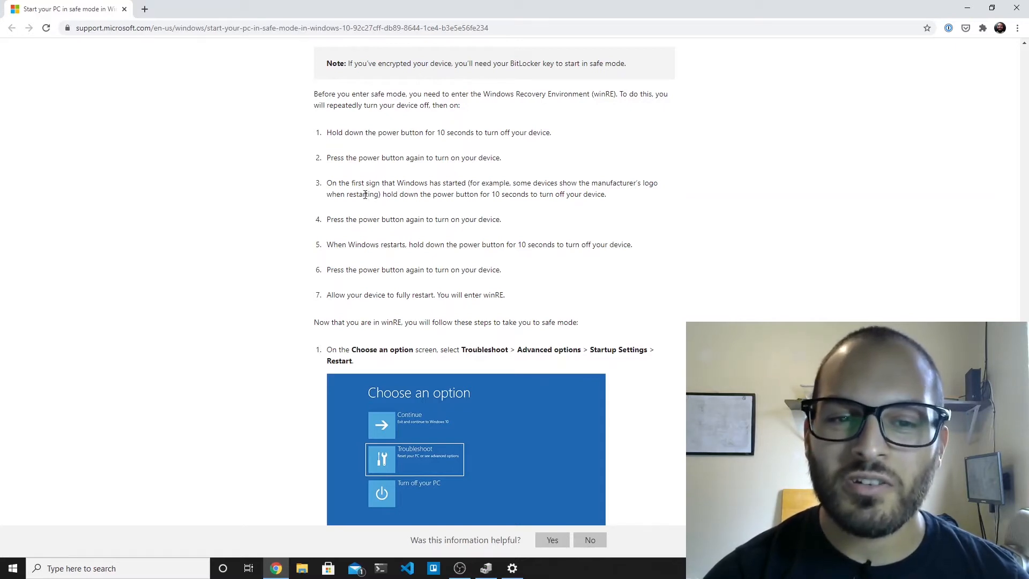
{"action": "mouse_move", "coordinate": [481, 197]}
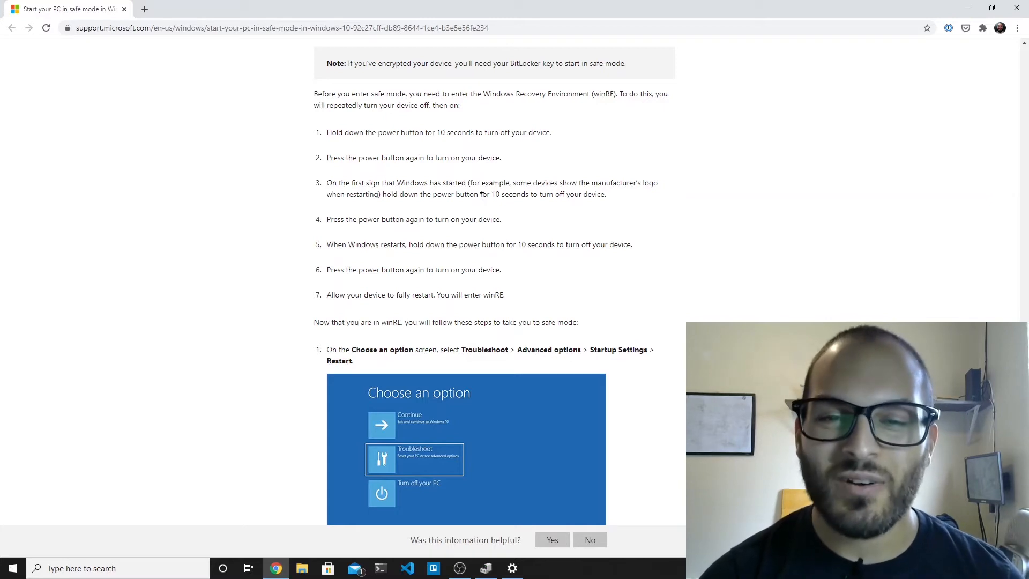
{"action": "mouse_move", "coordinate": [367, 221]}
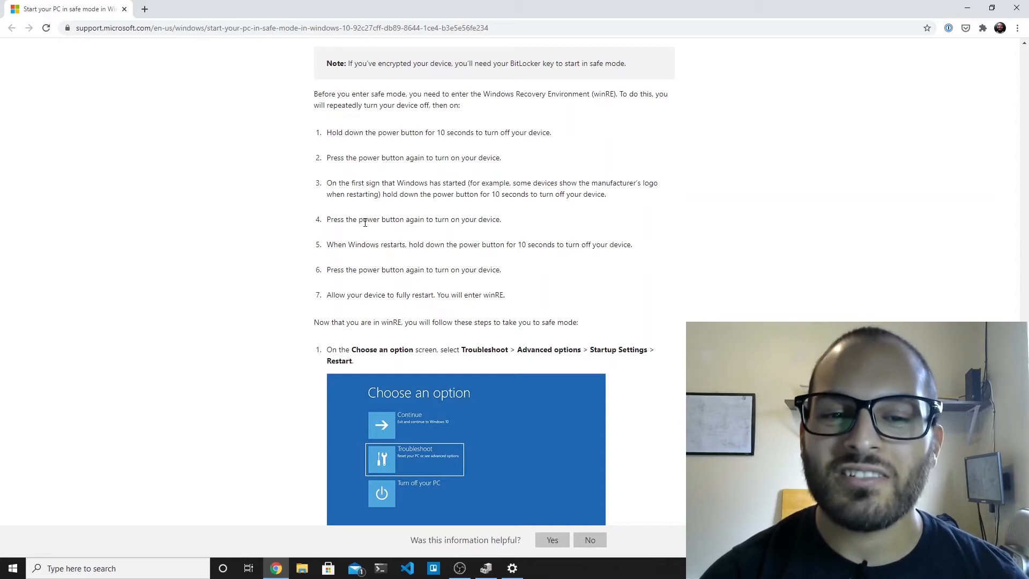
{"action": "scroll", "scroll_direction": "down", "scroll_amount": 3}
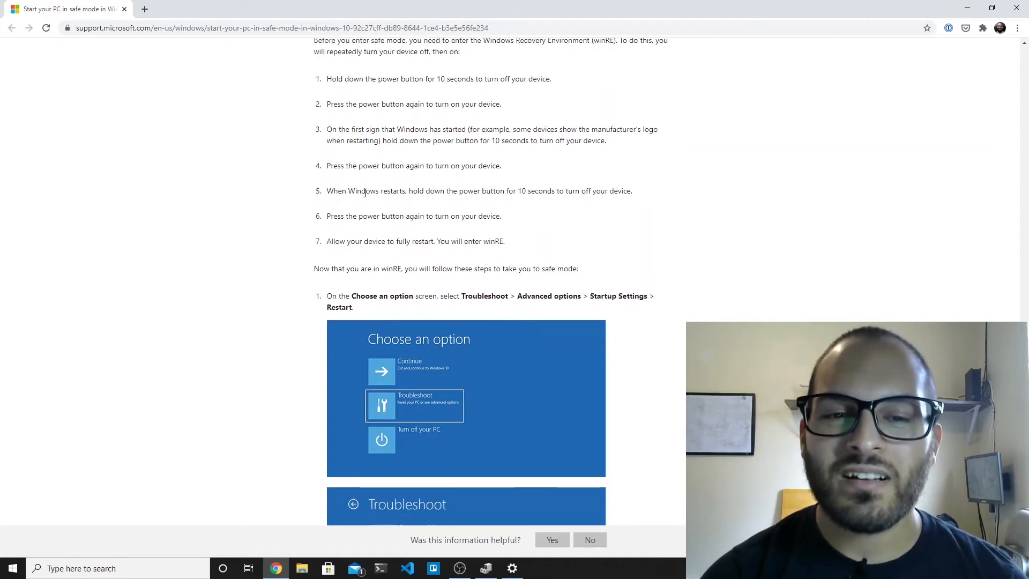
{"action": "mouse_move", "coordinate": [366, 200]}
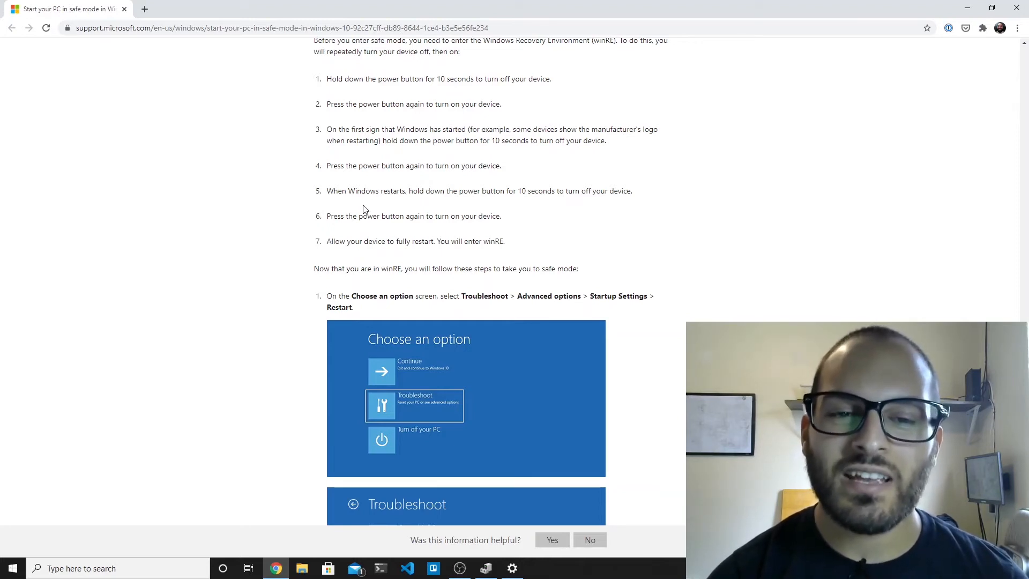
{"action": "scroll", "scroll_direction": "down", "scroll_amount": 3}
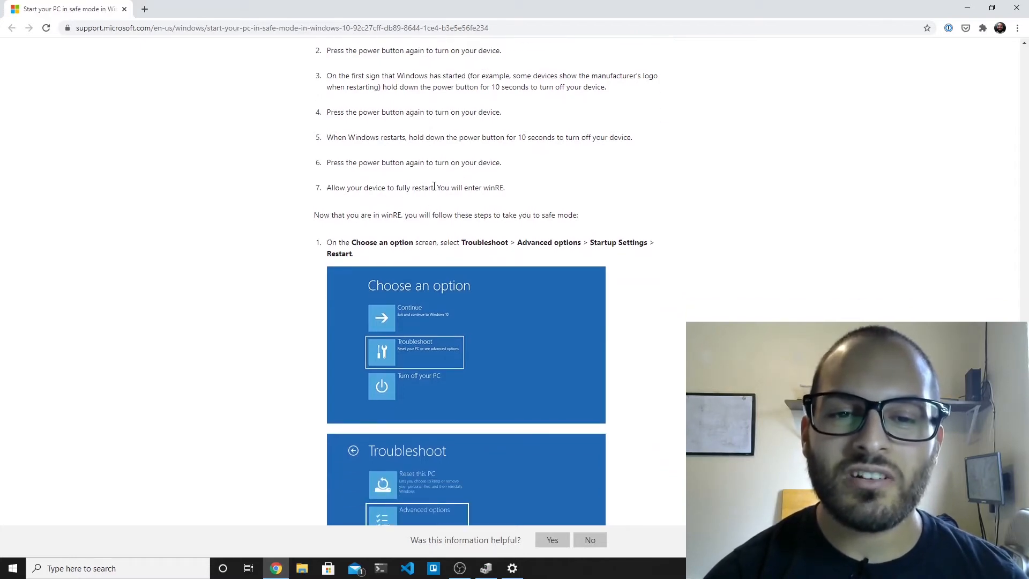
{"action": "mouse_move", "coordinate": [513, 195]}
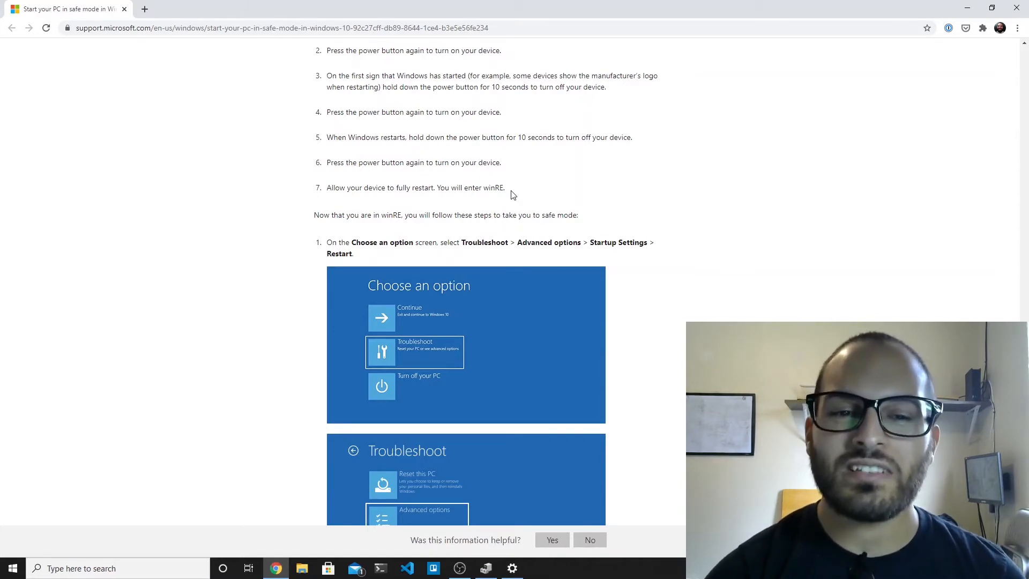
{"action": "scroll", "scroll_direction": "down", "scroll_amount": 3}
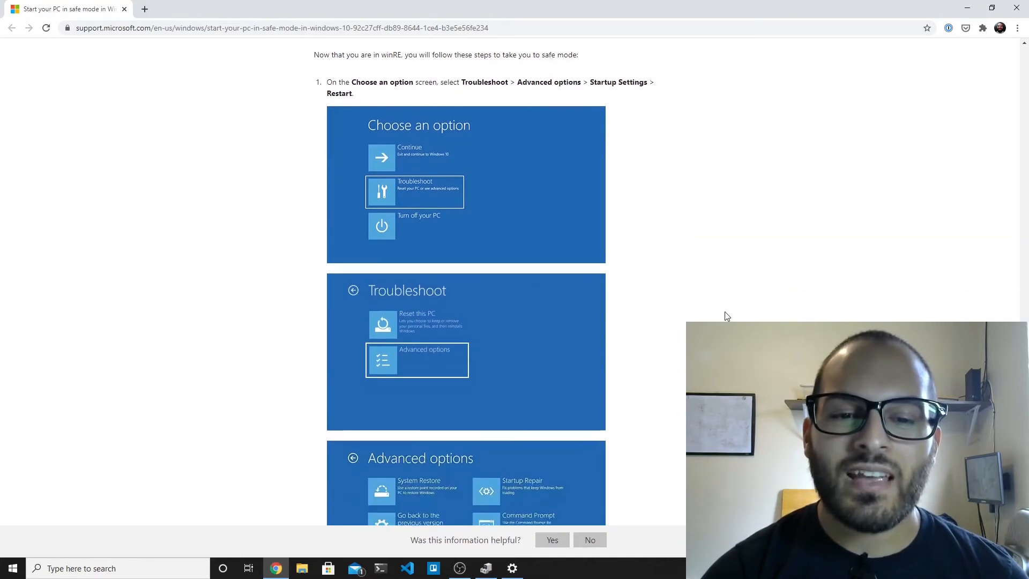
{"action": "mouse_move", "coordinate": [522, 226]}
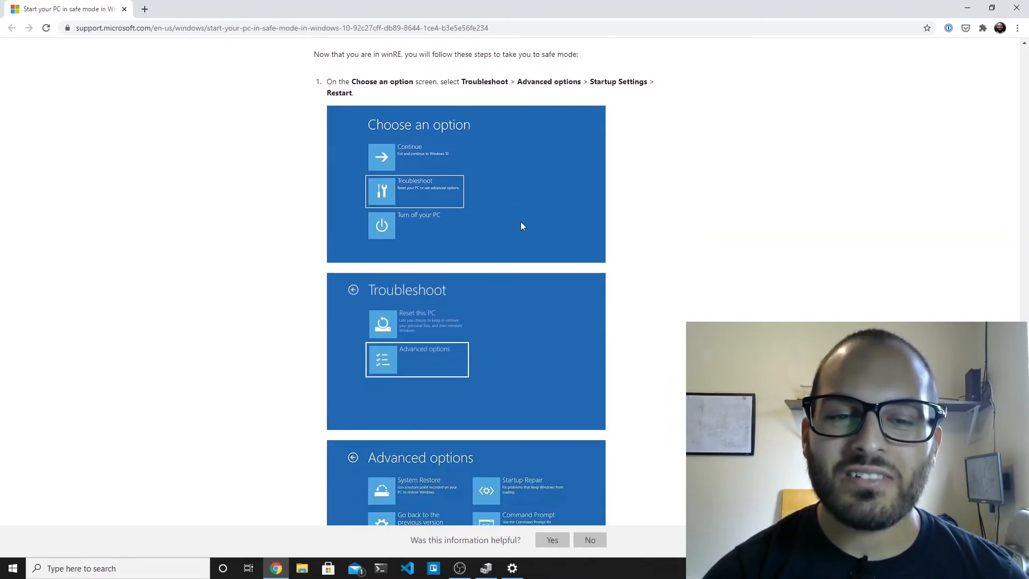
{"action": "mouse_move", "coordinate": [525, 332]}
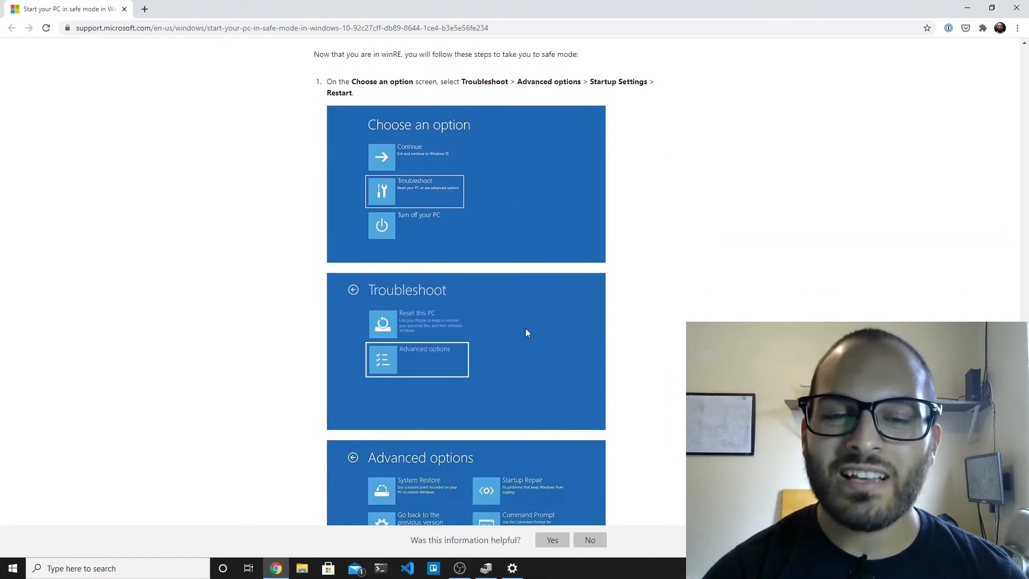
{"action": "scroll", "scroll_direction": "down", "scroll_amount": 3}
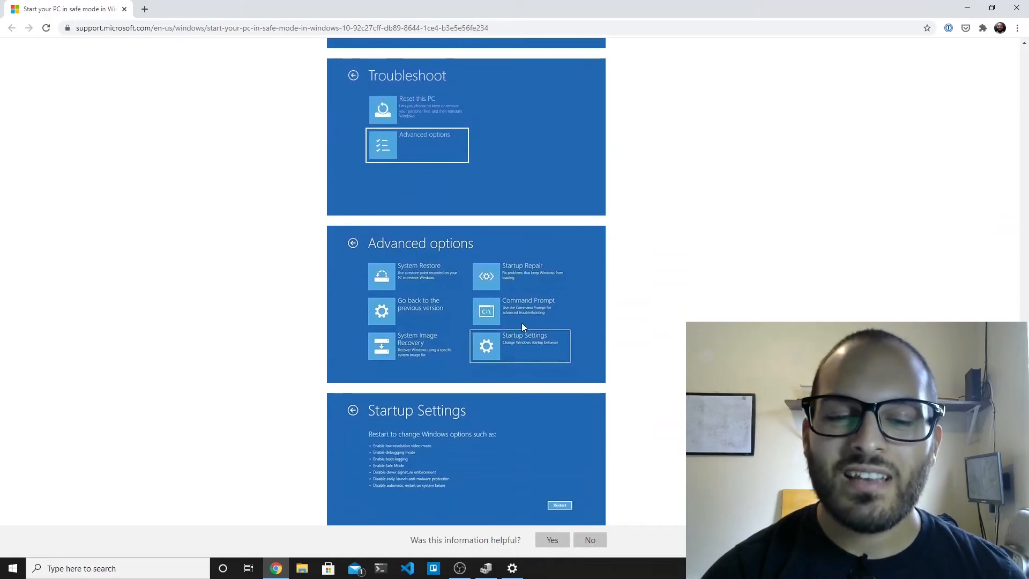
{"action": "scroll", "scroll_direction": "down", "scroll_amount": 3}
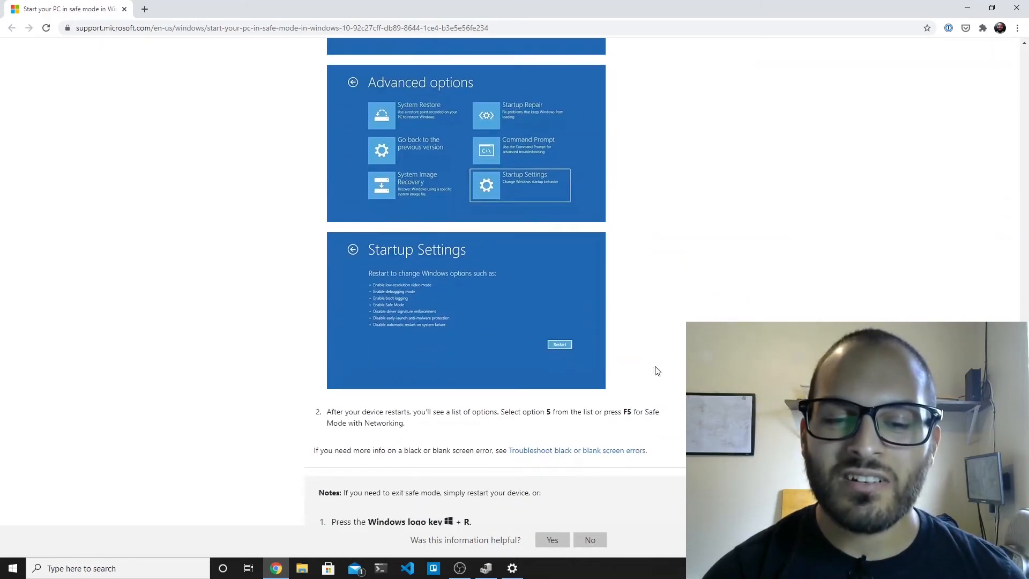
{"action": "scroll", "scroll_direction": "down", "scroll_amount": 3}
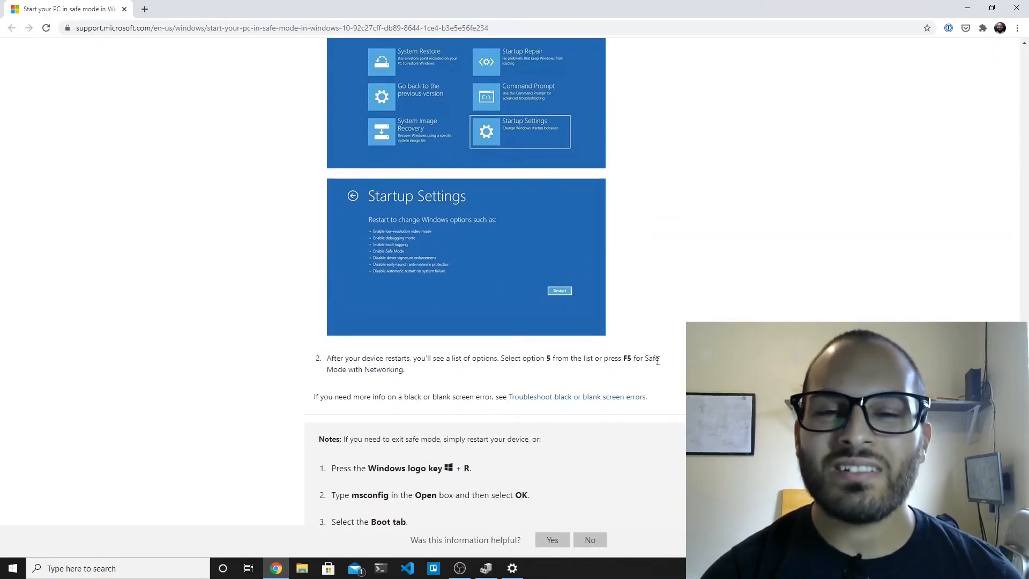
{"action": "scroll", "scroll_direction": "up", "scroll_amount": 3}
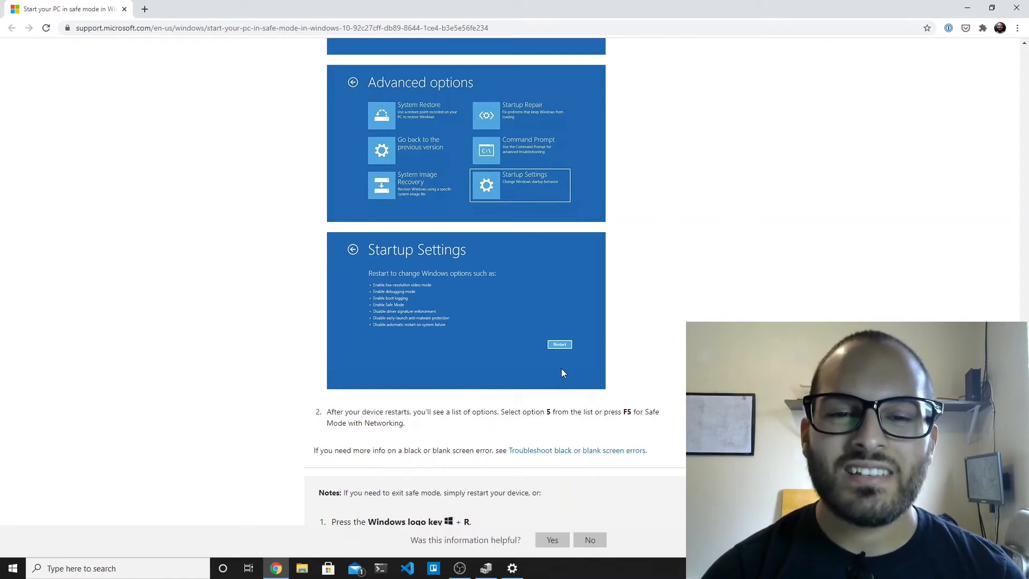
{"action": "mouse_move", "coordinate": [677, 296]}
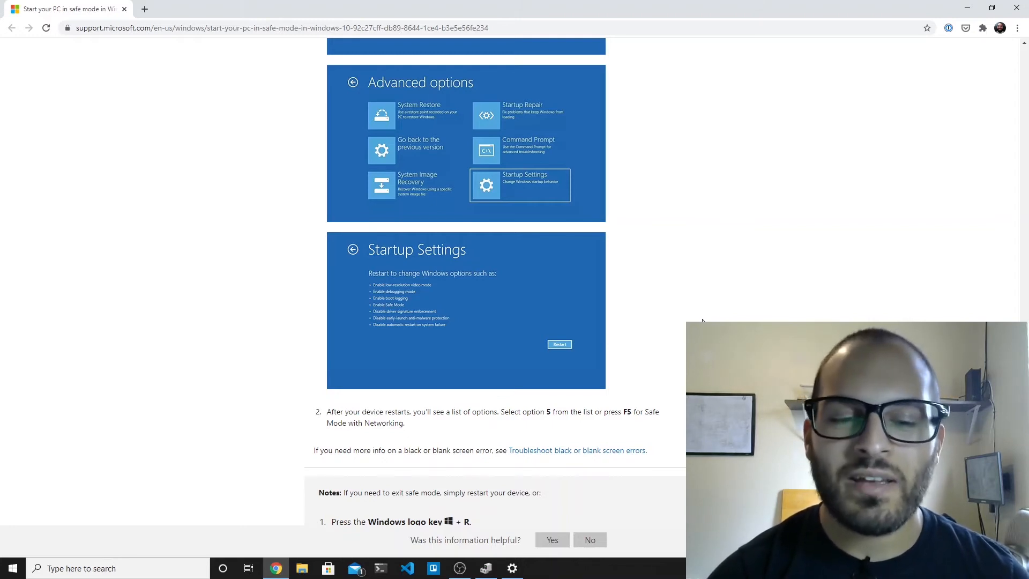
Search the taskbar for 'device manager' so Device Manager appears as best match.
{"action": "scroll", "scroll_direction": "down", "scroll_amount": 3}
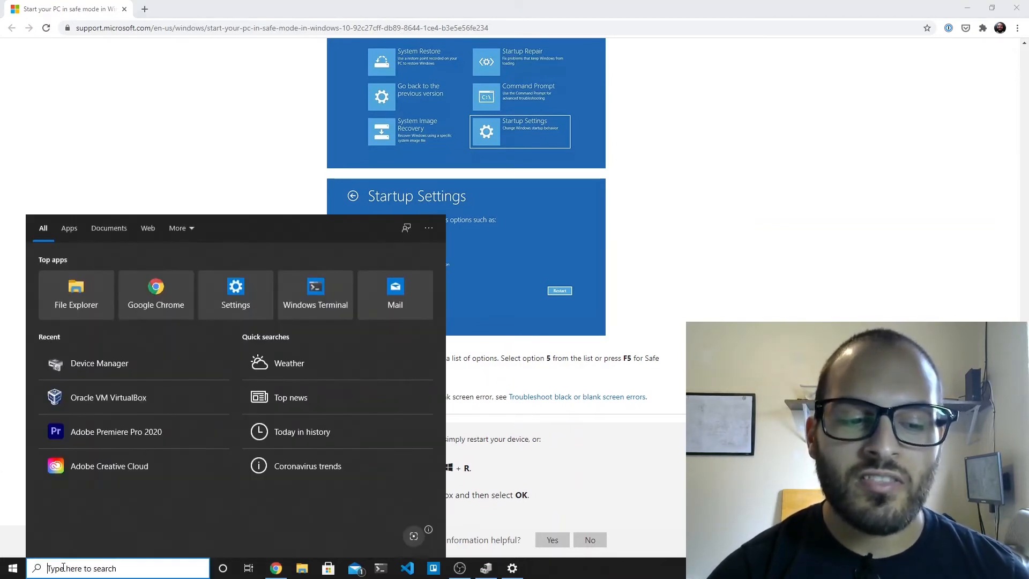
{"action": "type", "text": "devic"}
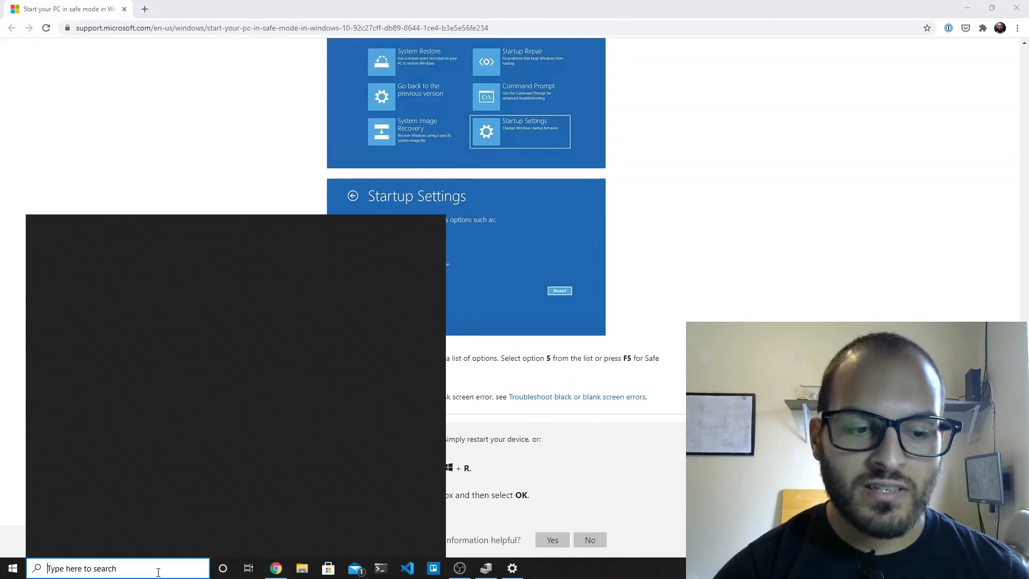
{"action": "type", "text": "device manager"}
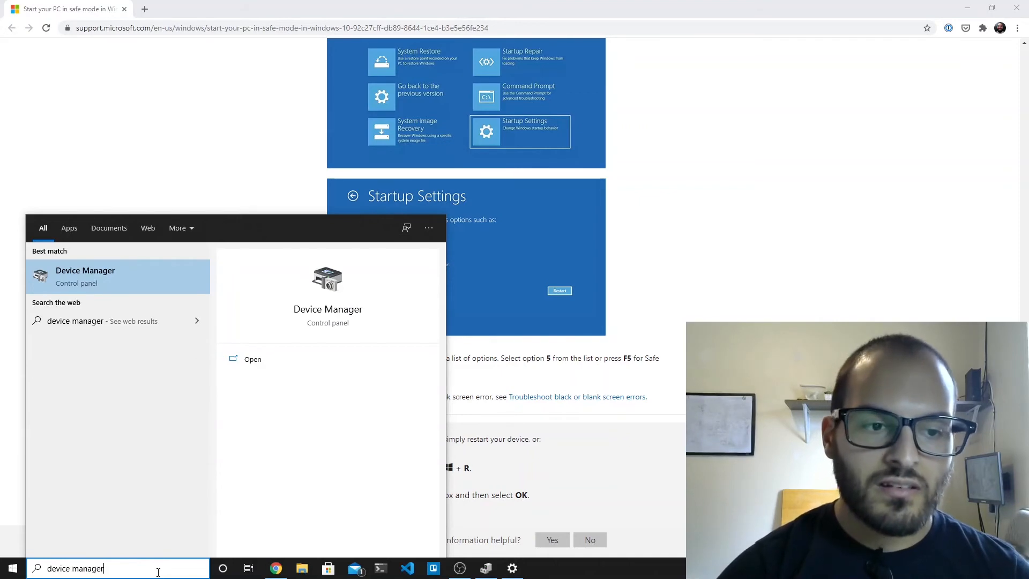
{"action": "mouse_move", "coordinate": [126, 276]}
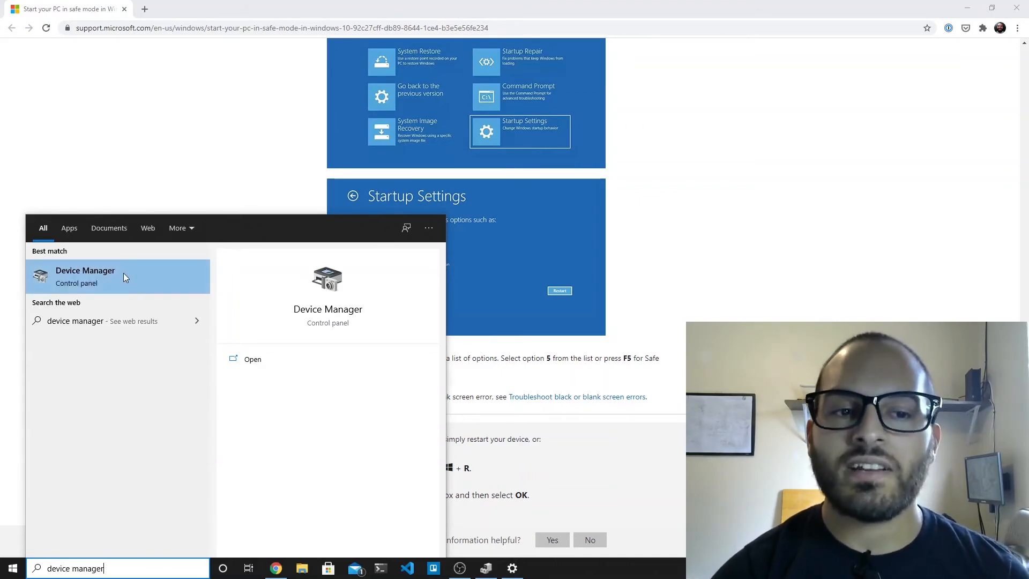
Launch Device Manager, expand Display adapters and select Intel(R) HD Graphics 630.
{"action": "left_click", "coordinate": [251, 358]}
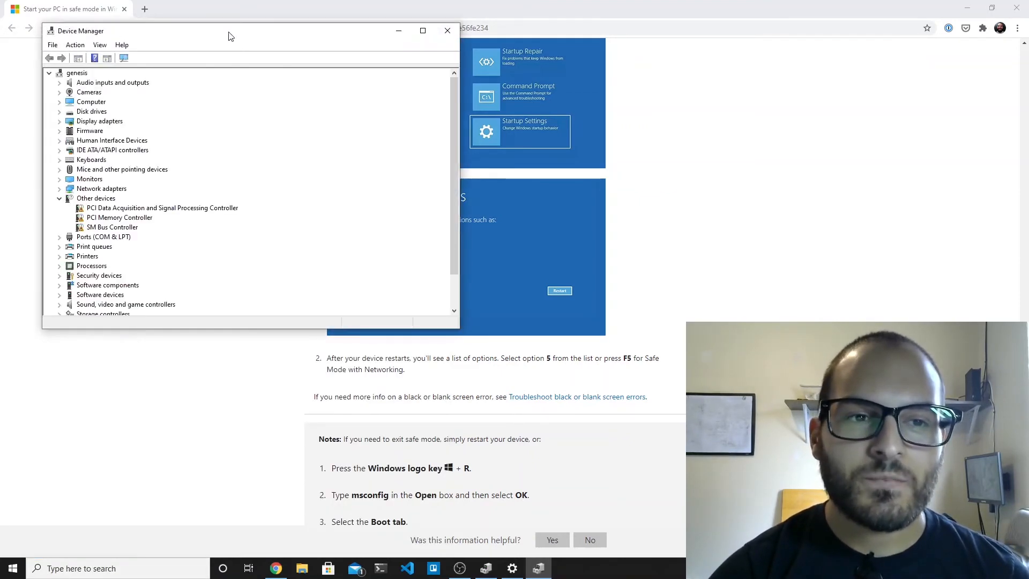
{"action": "left_click_drag", "start_coordinate": [230, 36], "coordinate": [458, 75]}
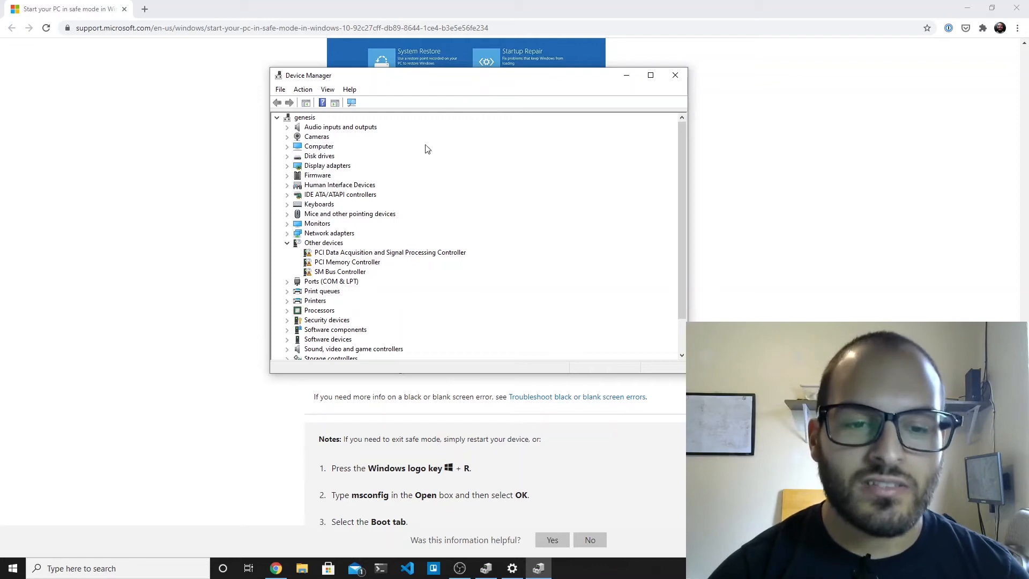
{"action": "mouse_move", "coordinate": [307, 258]}
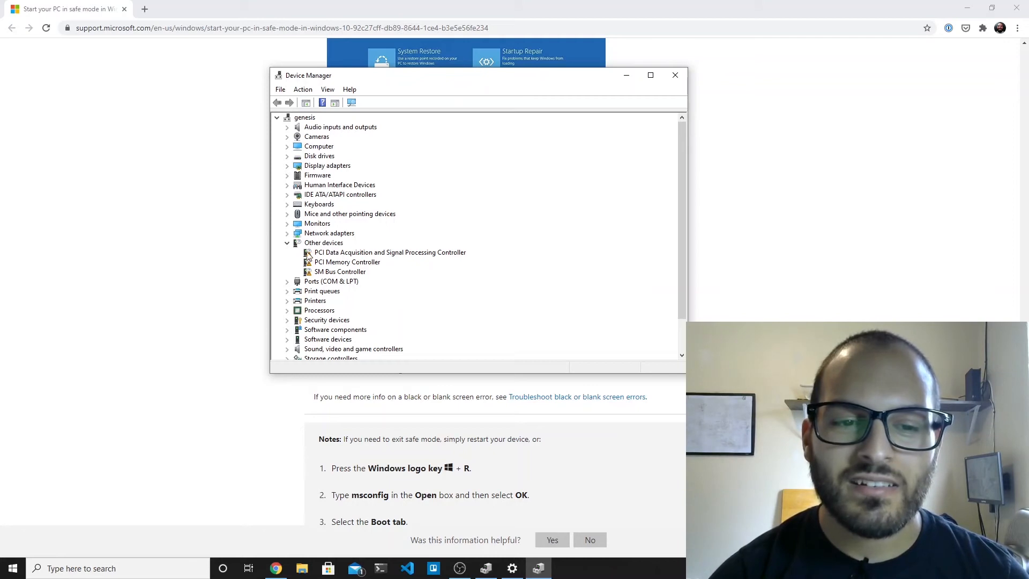
{"action": "mouse_move", "coordinate": [328, 262]}
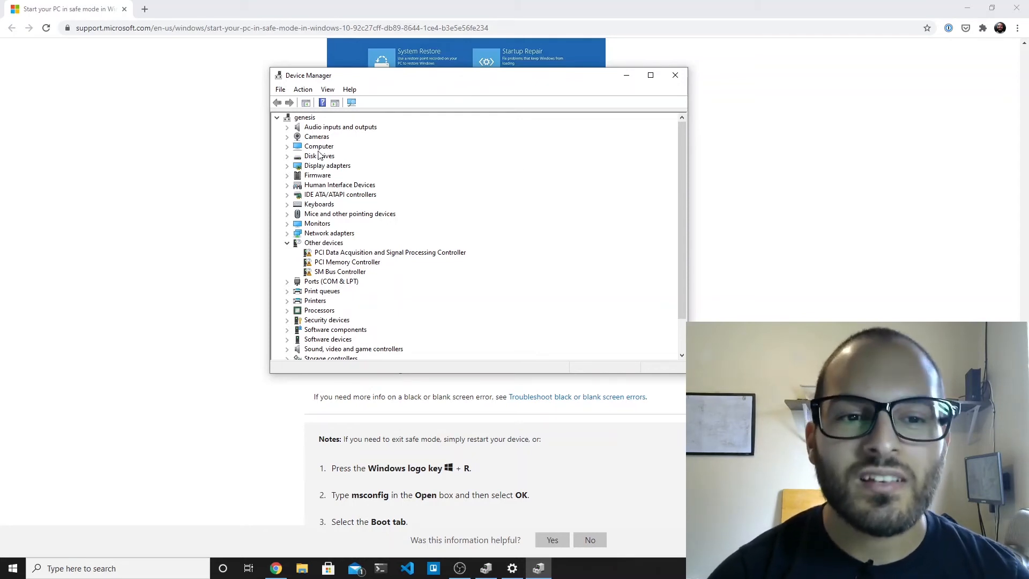
{"action": "left_click", "coordinate": [287, 165]}
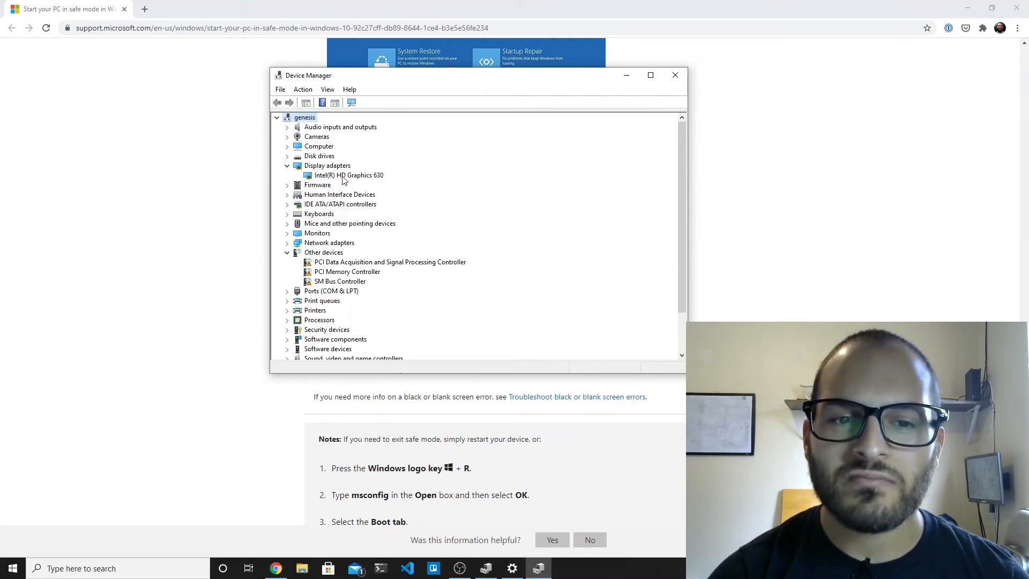
{"action": "left_click", "coordinate": [349, 174]}
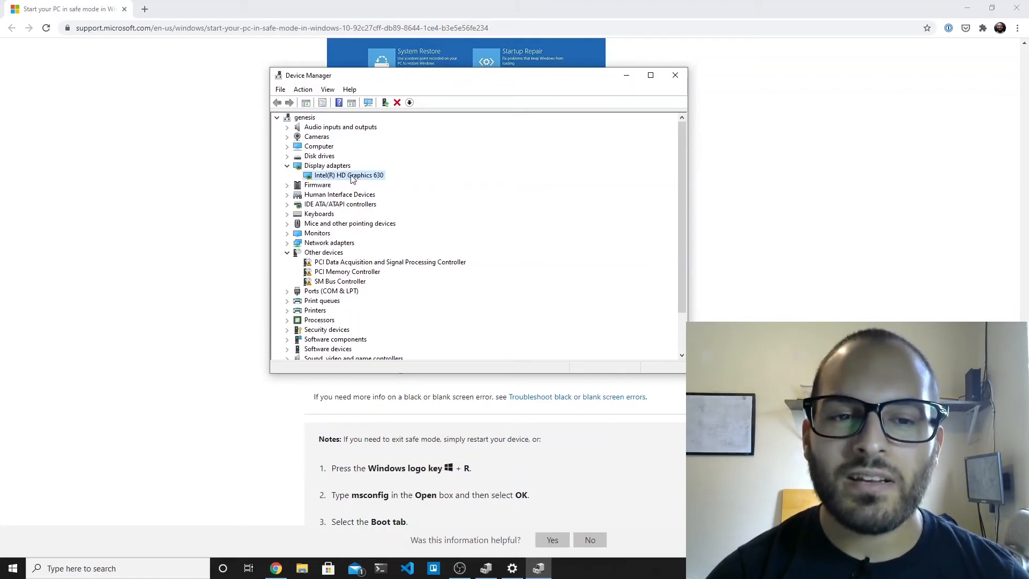
{"action": "mouse_move", "coordinate": [319, 184]}
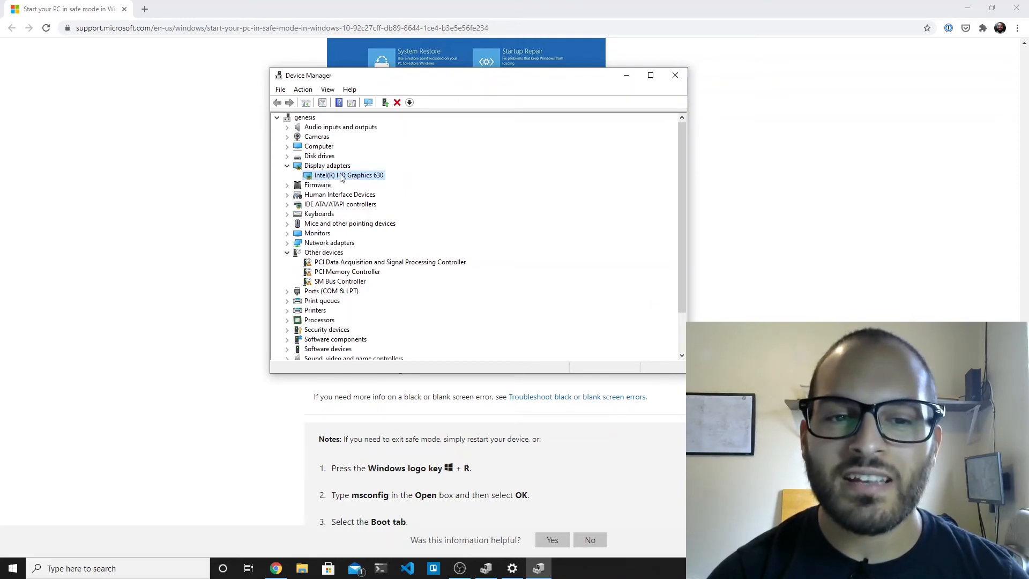
{"action": "right_click", "coordinate": [344, 174]}
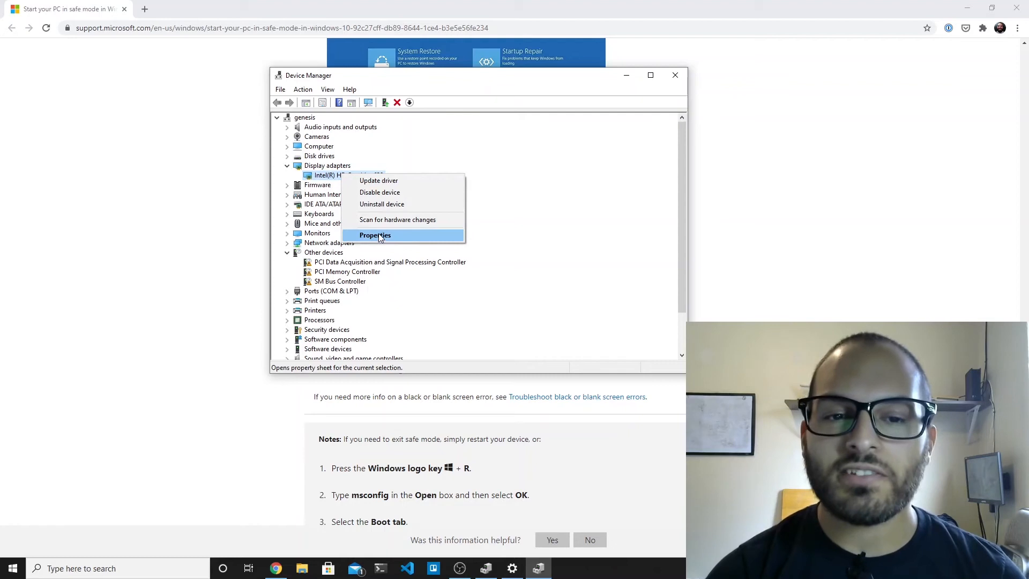
{"action": "left_click", "coordinate": [375, 235]}
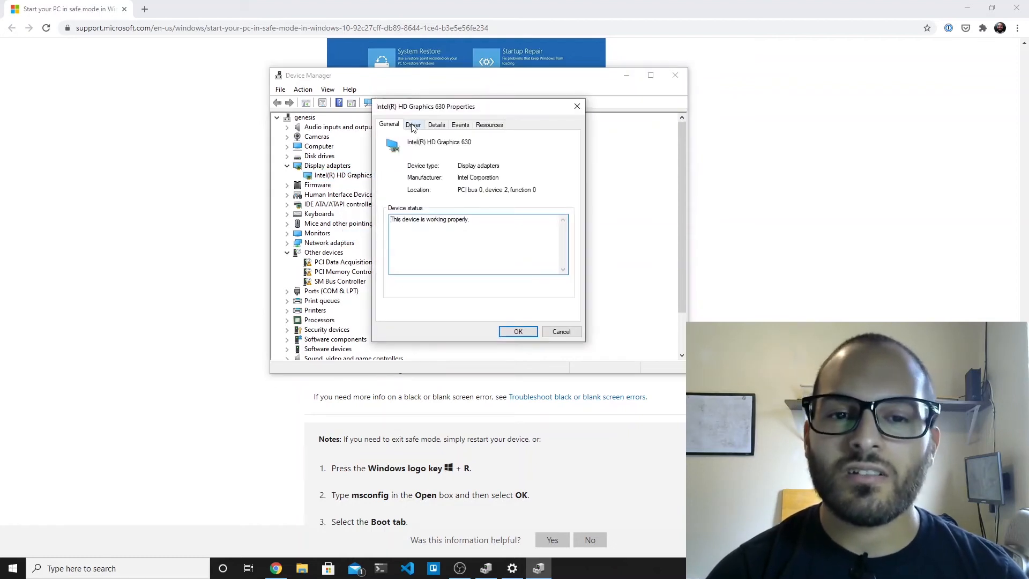
{"action": "left_click", "coordinate": [412, 124]}
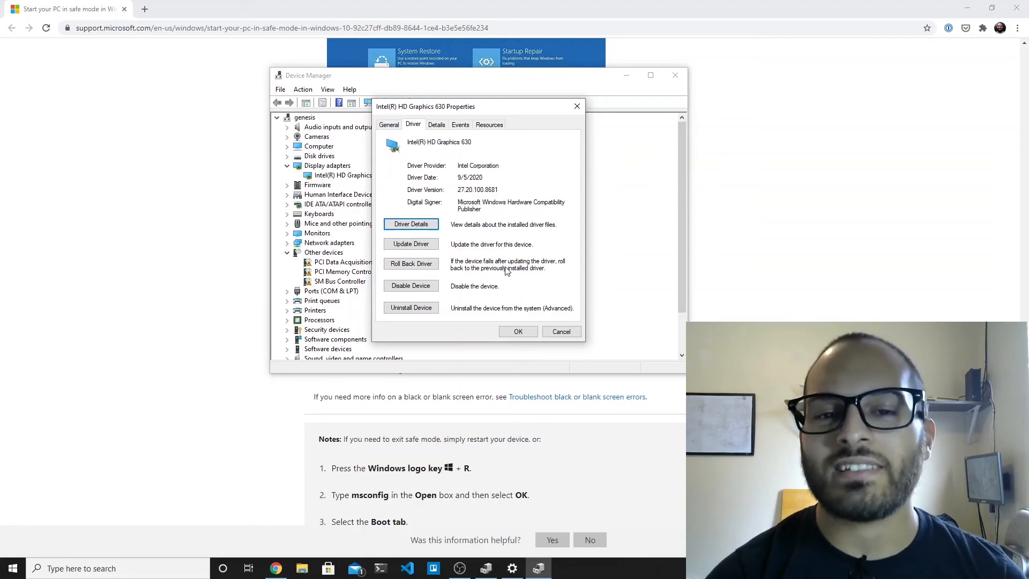
{"action": "mouse_move", "coordinate": [512, 268]}
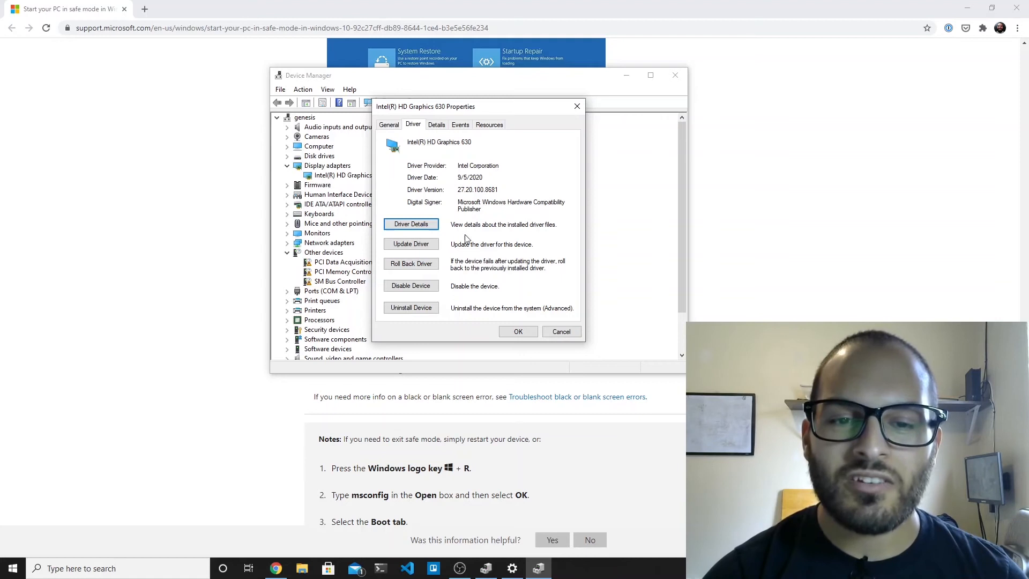
{"action": "mouse_move", "coordinate": [410, 243]}
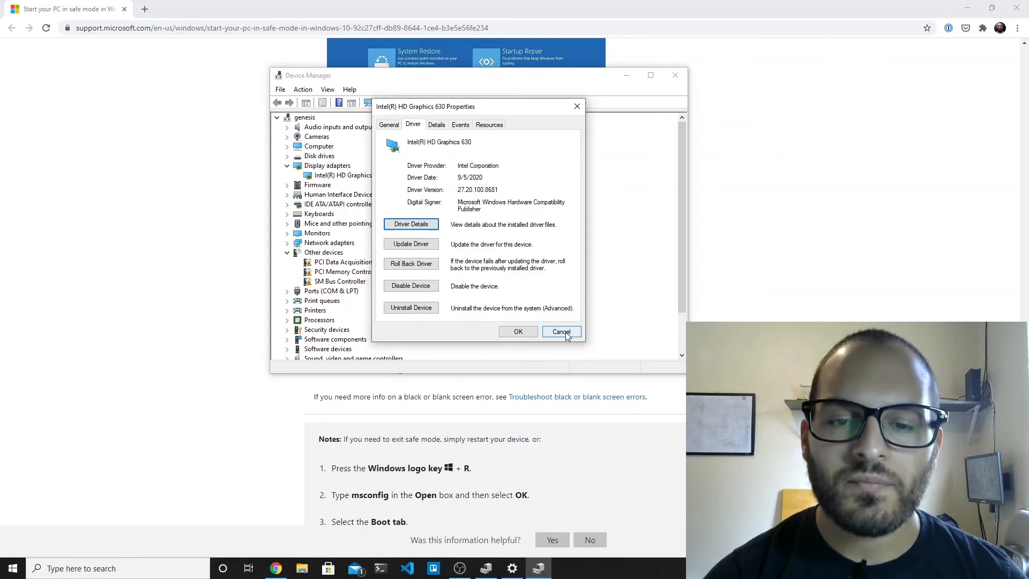
{"action": "left_click", "coordinate": [560, 331]}
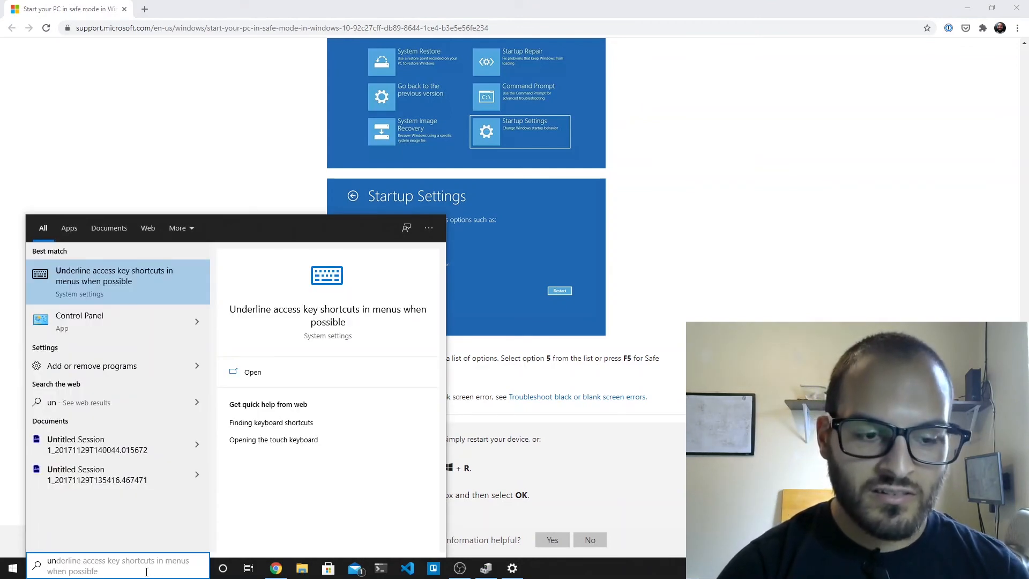
Search 'uninstall' and launch Add or remove programs to reach Apps & features.
{"action": "type", "text": "uninstall"}
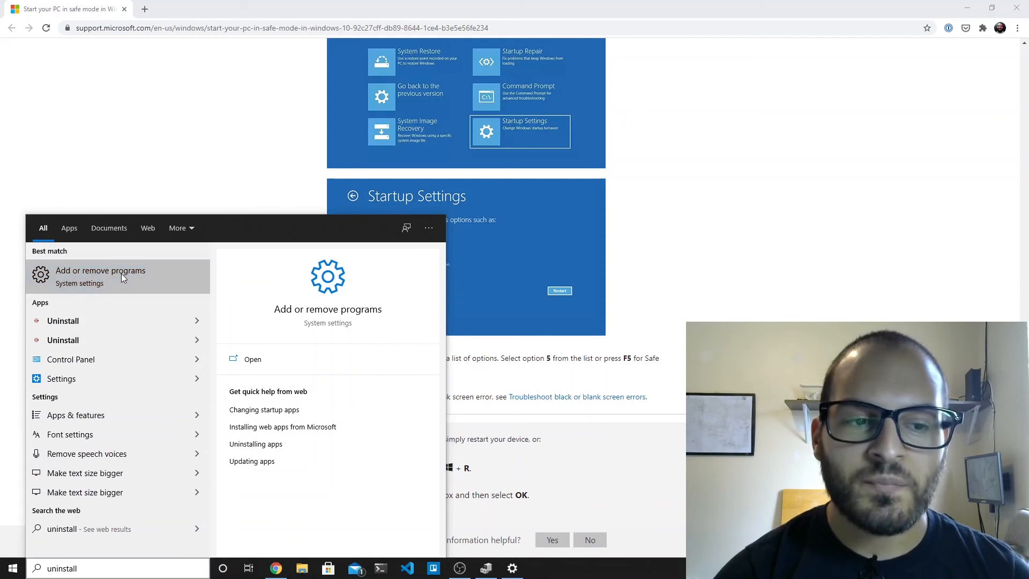
{"action": "left_click", "coordinate": [100, 276]}
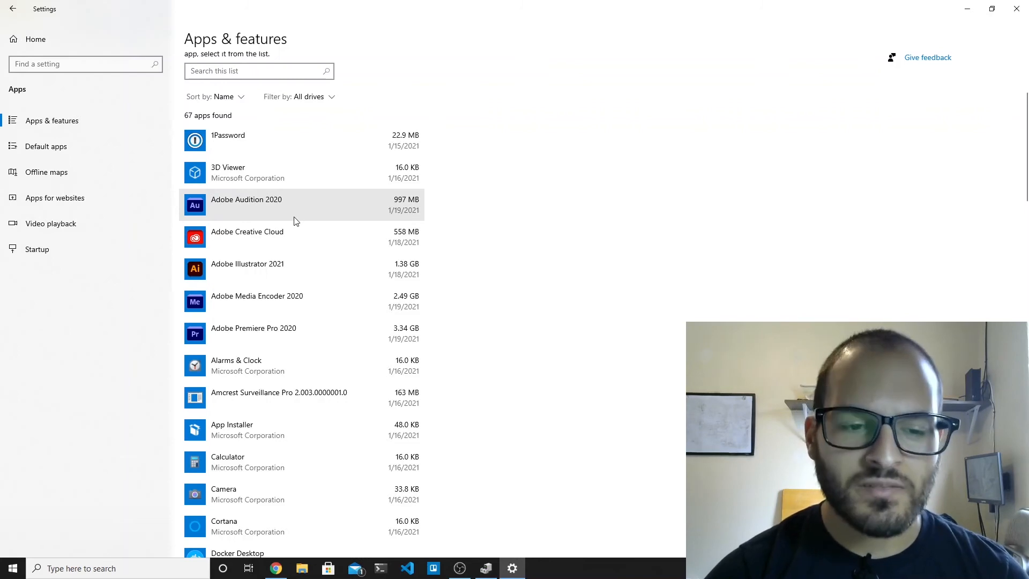
Browse the Apps & features list to Calculator's Uninstall option, then close Settings.
{"action": "scroll", "scroll_direction": "down", "scroll_amount": 3}
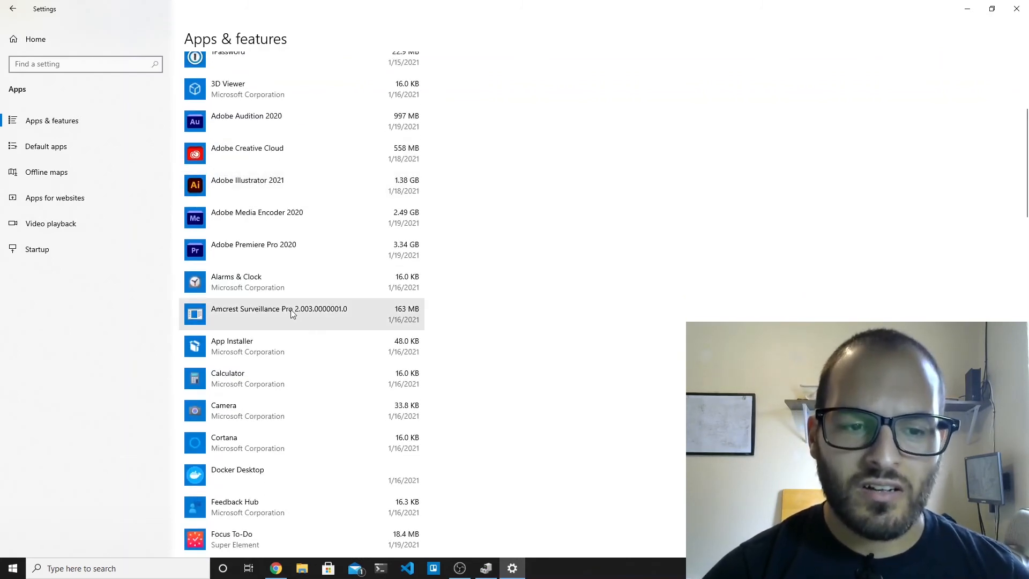
{"action": "scroll", "scroll_direction": "down", "scroll_amount": 3}
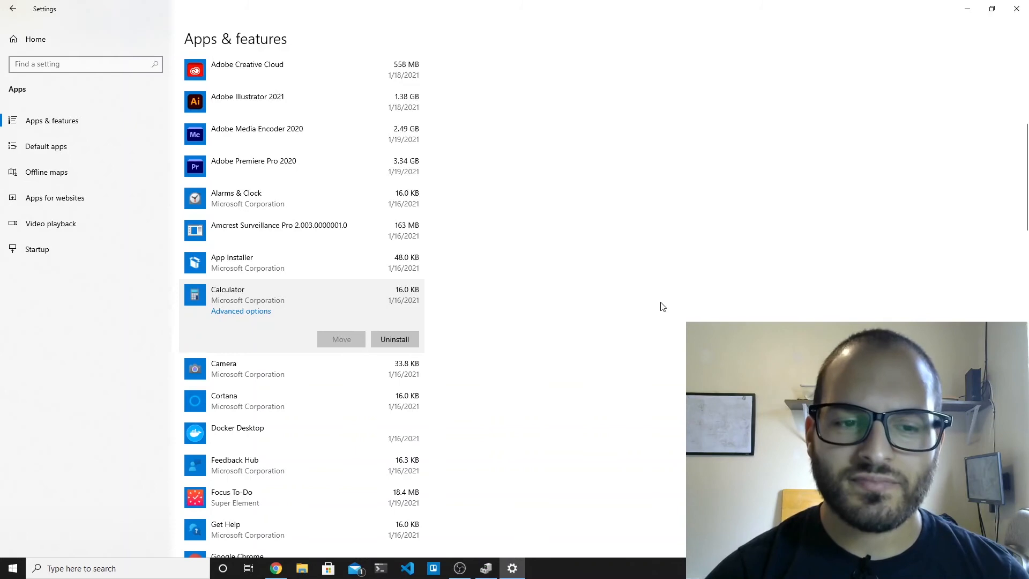
{"action": "mouse_move", "coordinate": [720, 284]}
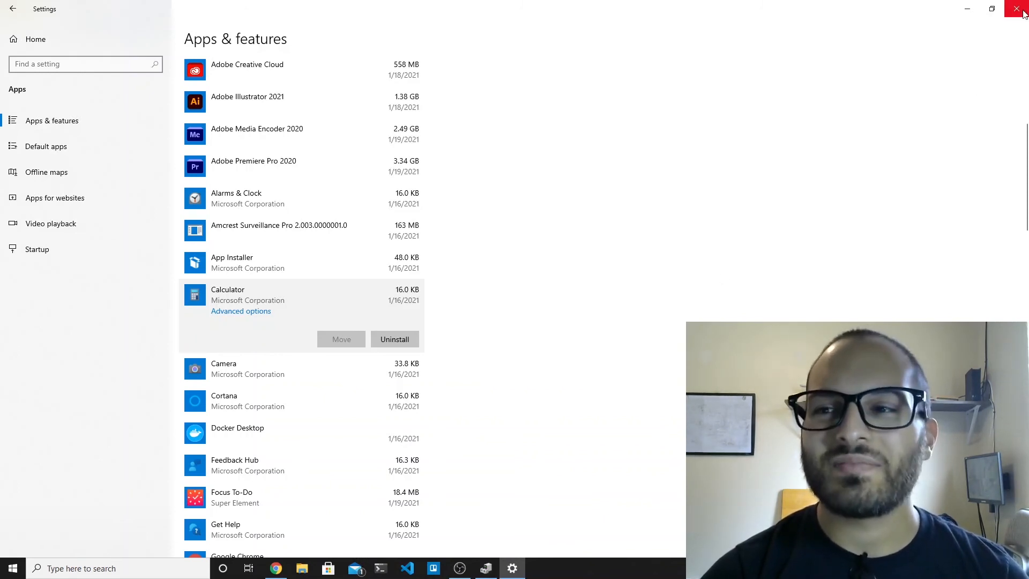
{"action": "left_click", "coordinate": [1015, 10]}
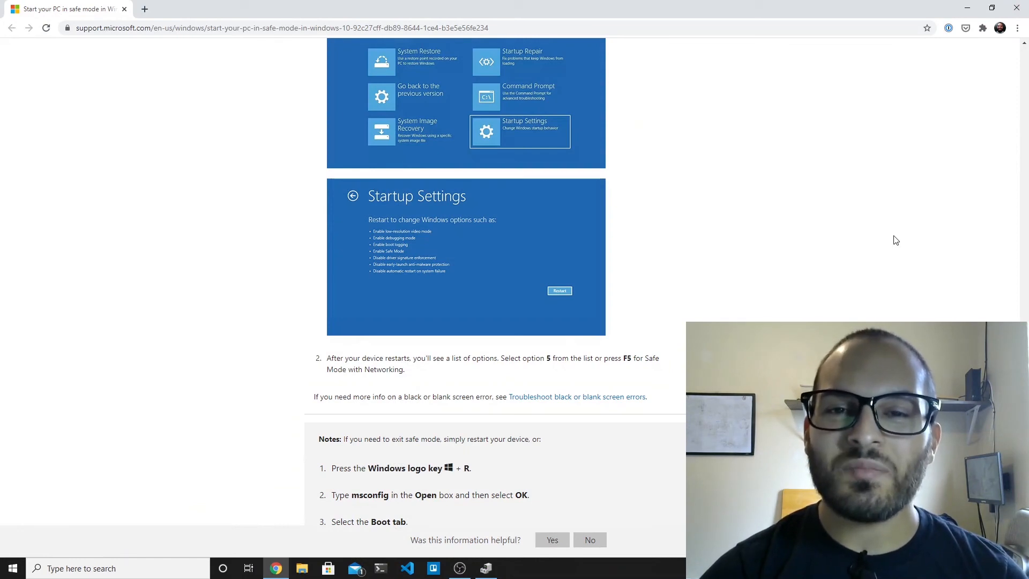